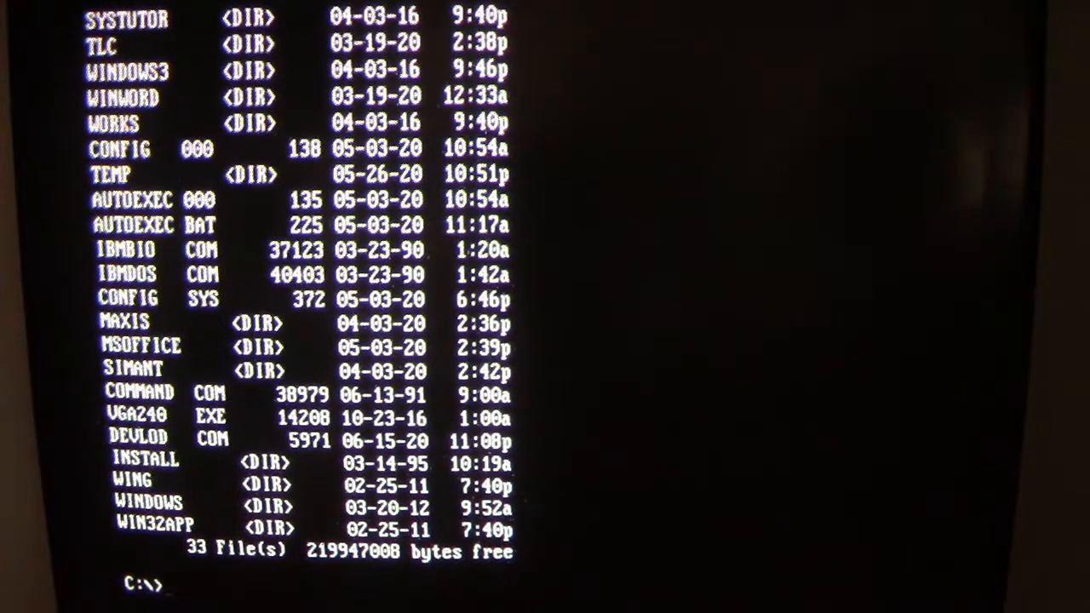
- Start Windows 3.11 from the C:\ prompt with the win command
{"action": "type", "text": "win"}
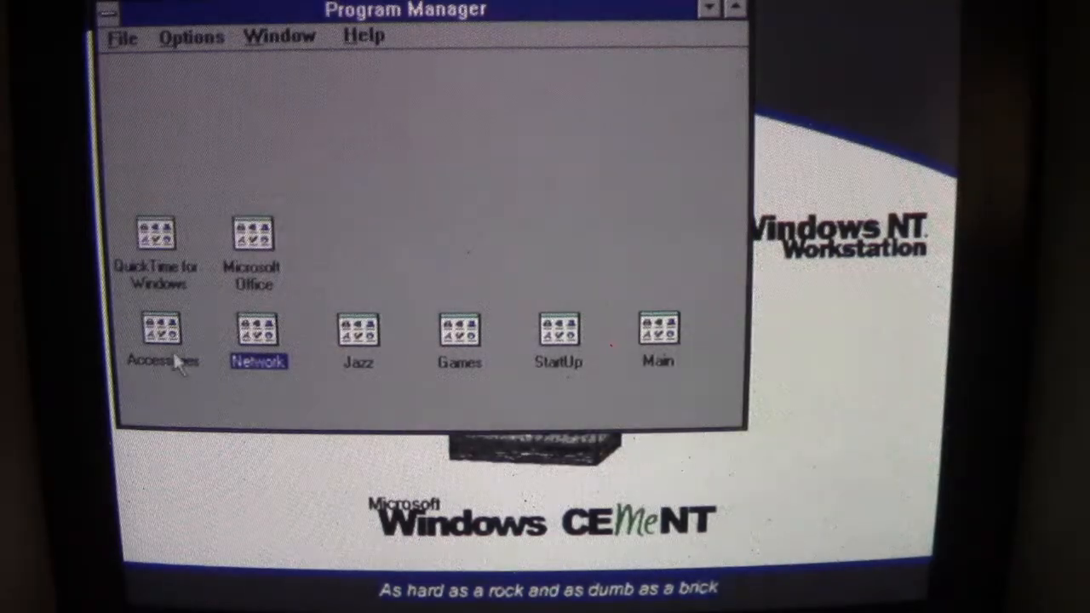
{"action": "mouse_move", "coordinate": [491, 378]}
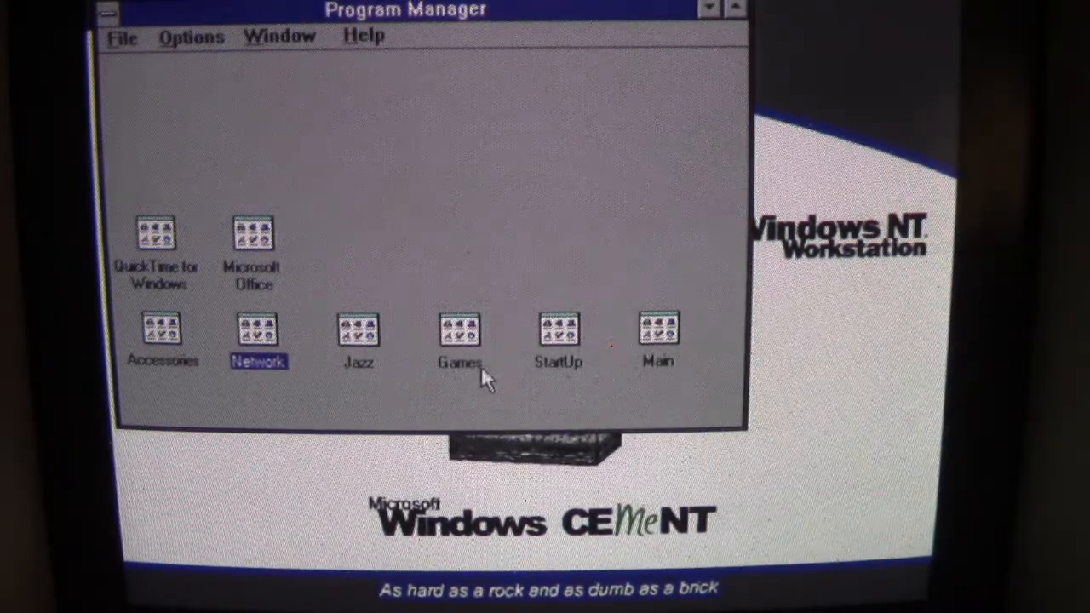
- Launch File Manager from the Main program group
{"action": "double_click", "coordinate": [658, 330]}
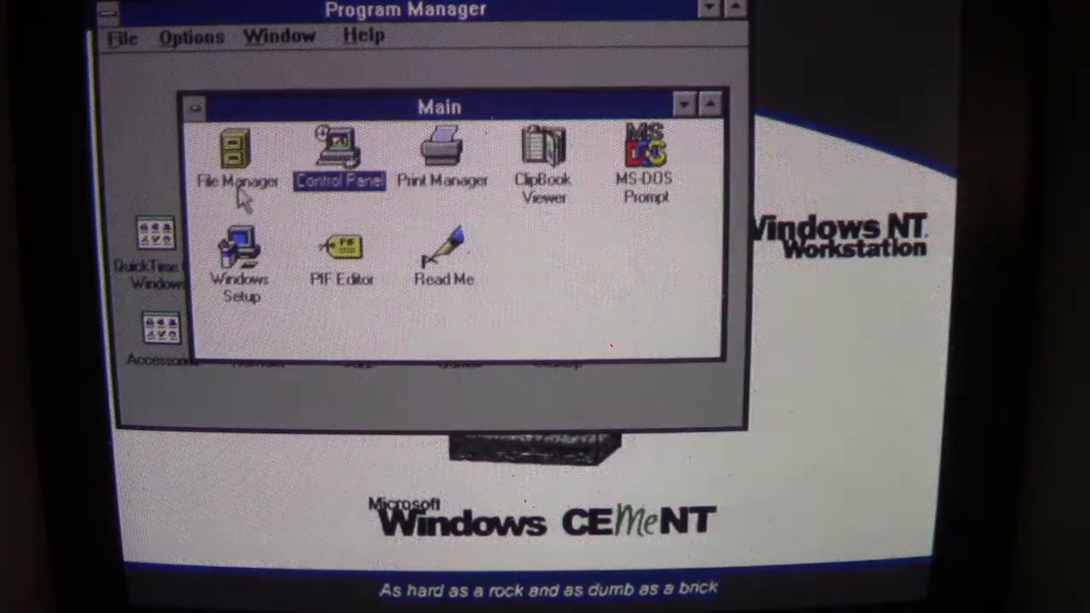
{"action": "left_click", "coordinate": [235, 157]}
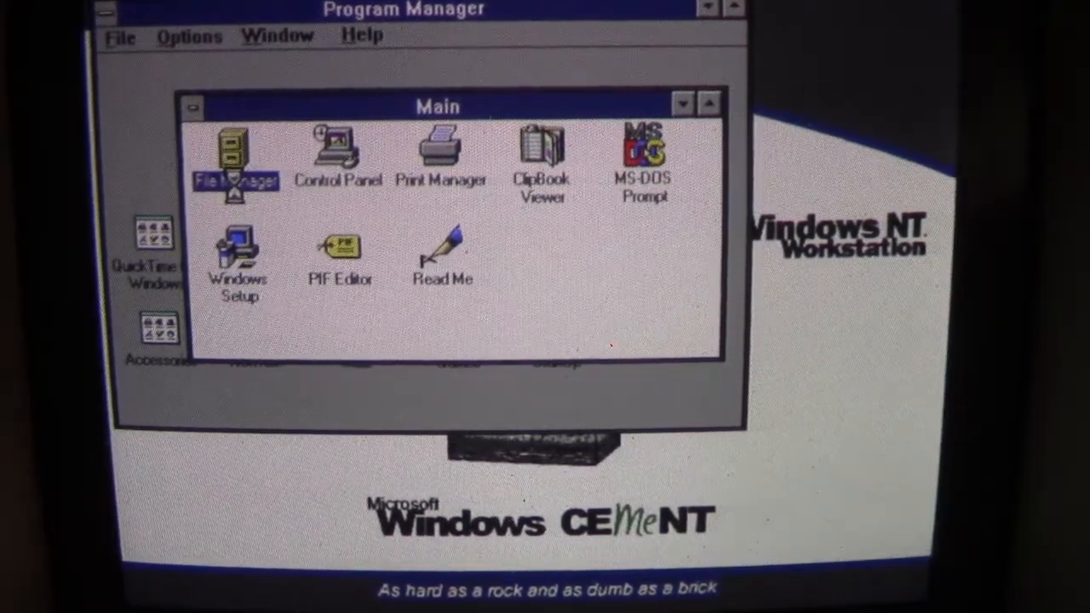
{"action": "double_click", "coordinate": [235, 157]}
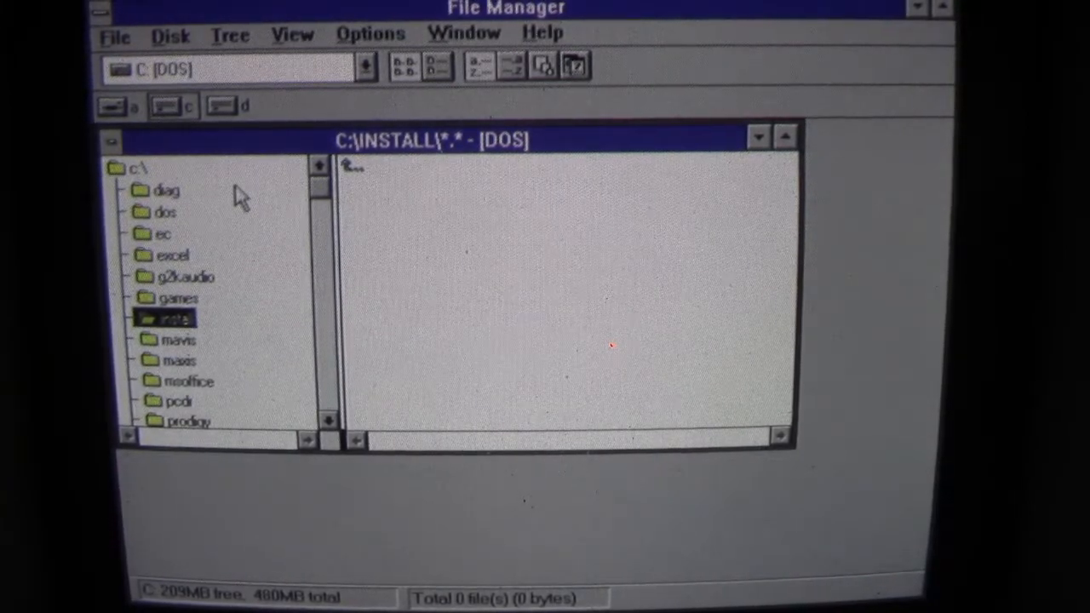
{"action": "mouse_move", "coordinate": [358, 247]}
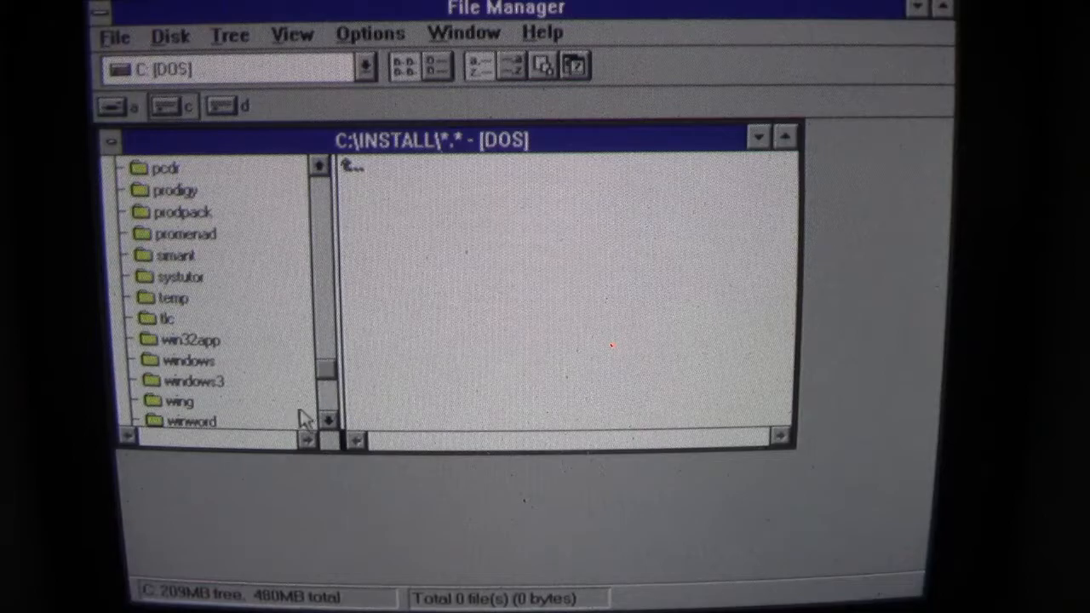
- List C:\TEMP's 14 files, then C:\WINDOWS's 237 files, scrolling across the list
{"action": "left_click", "coordinate": [172, 298]}
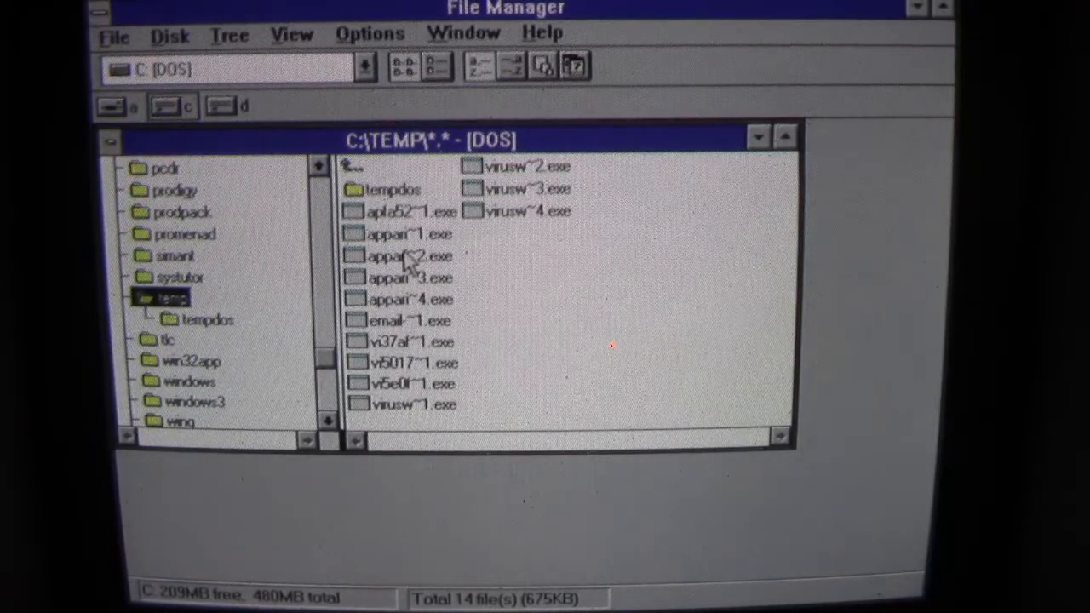
{"action": "mouse_move", "coordinate": [332, 392]}
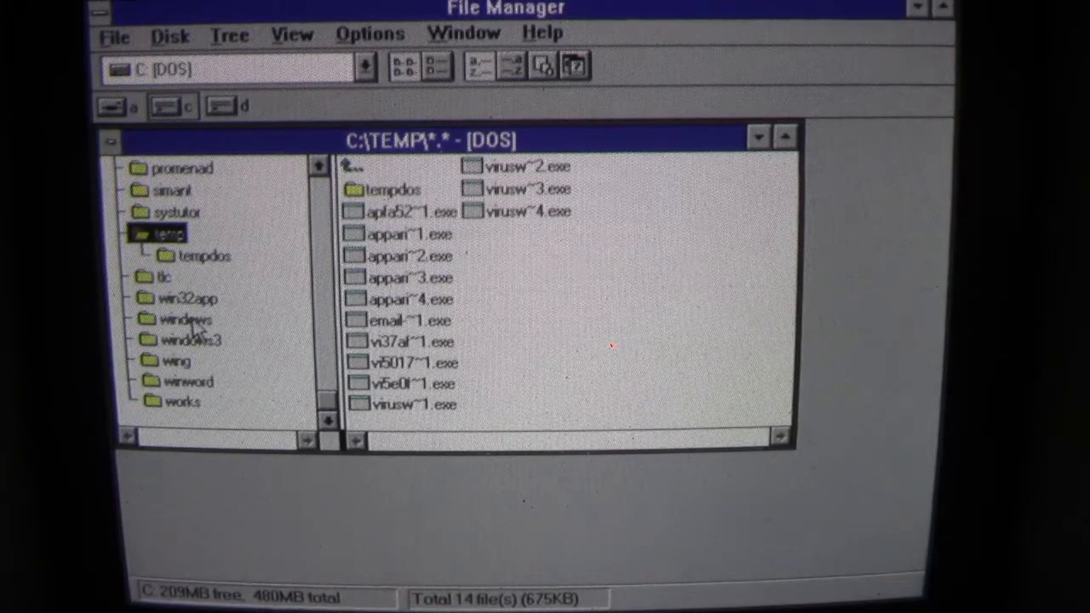
{"action": "left_click", "coordinate": [186, 318]}
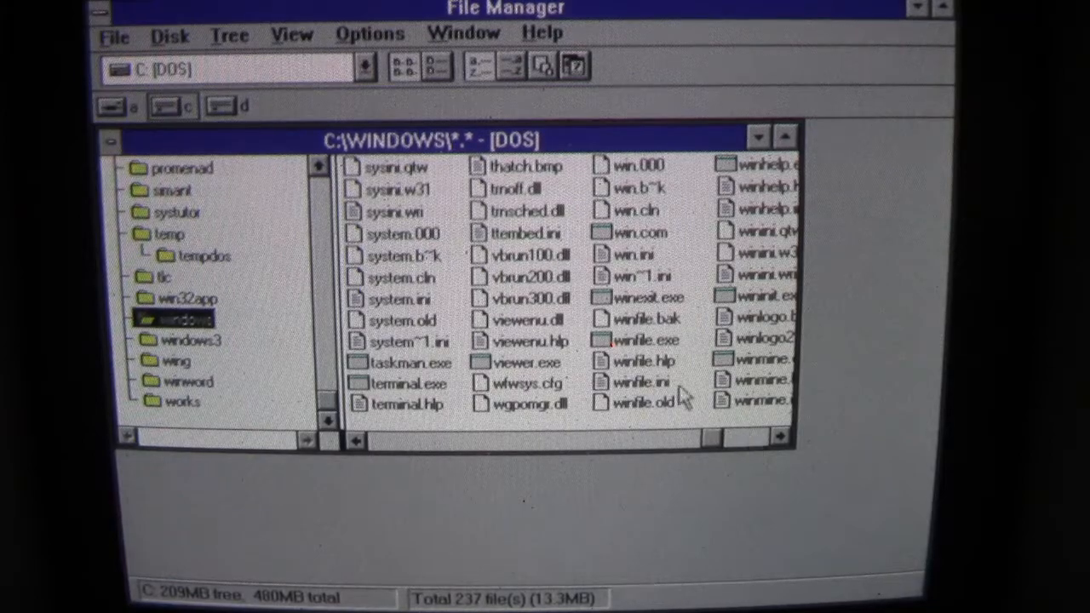
{"action": "left_click", "coordinate": [776, 441]}
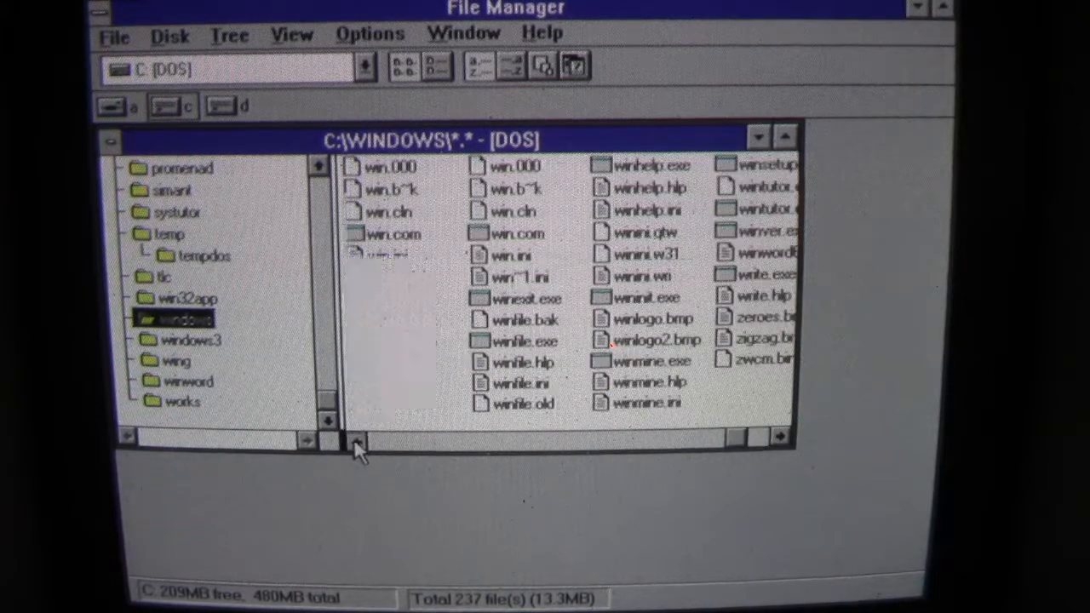
{"action": "left_click", "coordinate": [357, 440]}
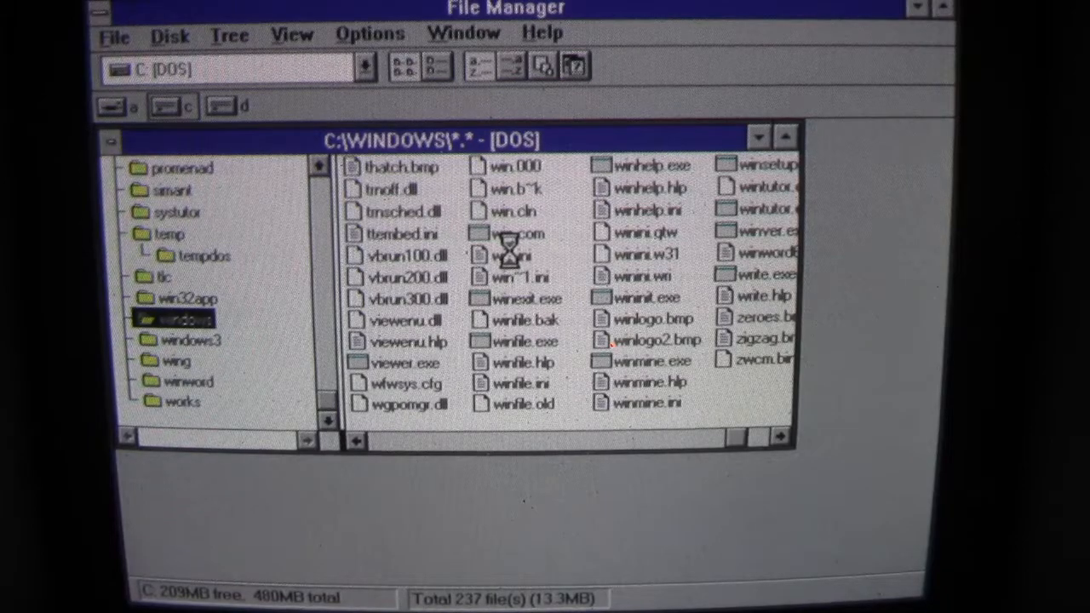
{"action": "double_click", "coordinate": [508, 253]}
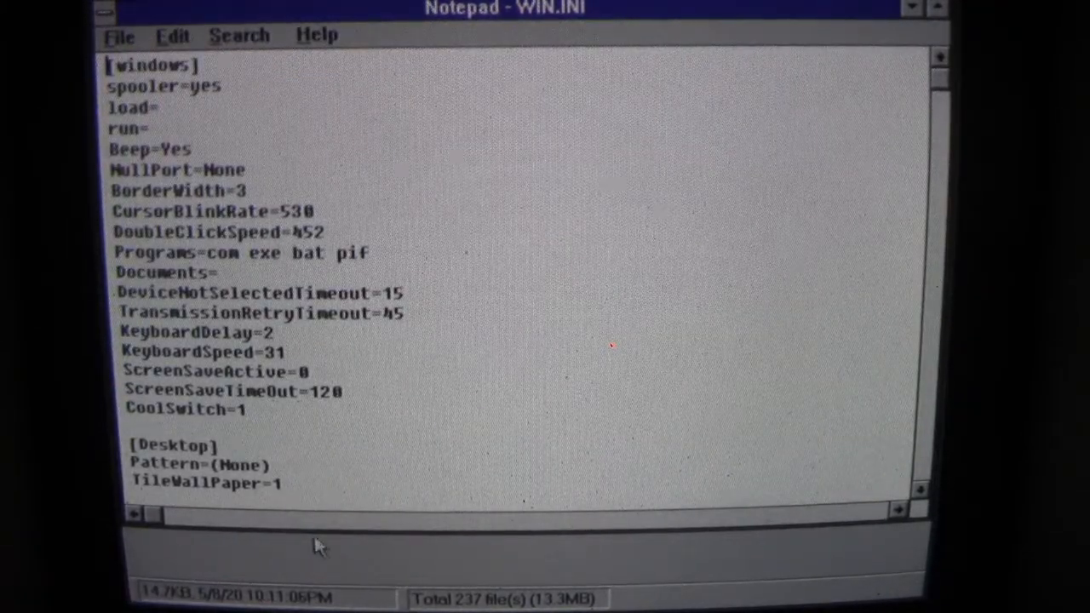
{"action": "scroll", "scroll_direction": "down", "scroll_amount": 3}
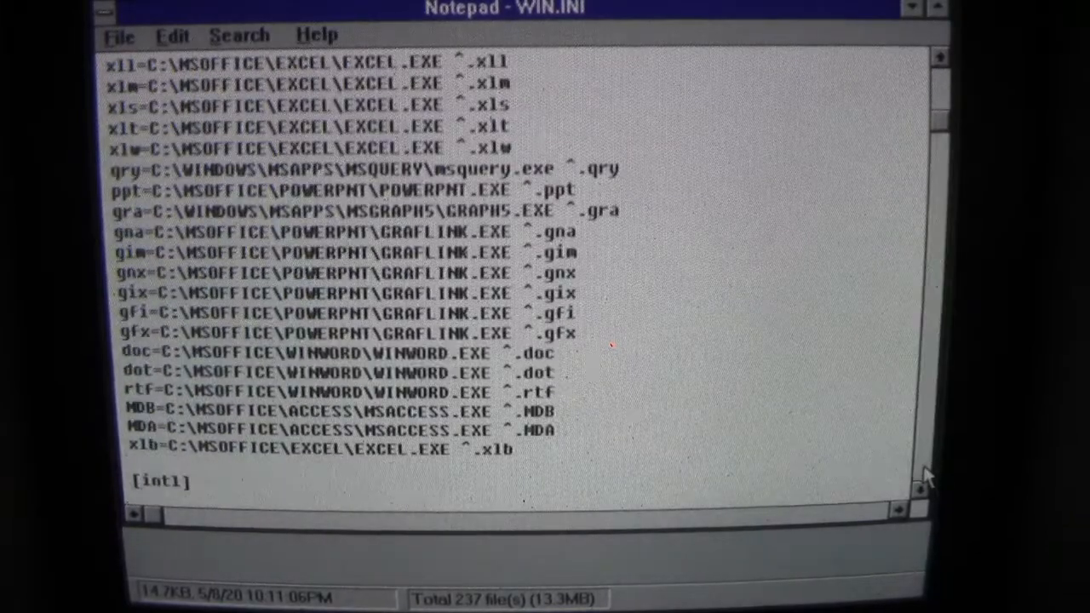
{"action": "scroll", "scroll_direction": "down", "scroll_amount": 3}
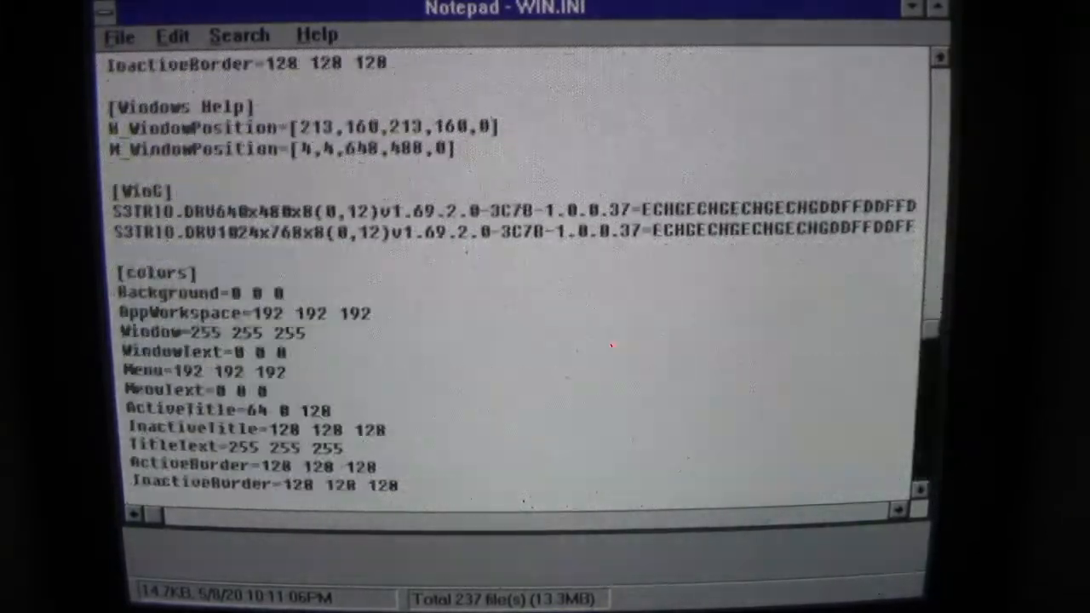
{"action": "scroll", "scroll_direction": "down", "scroll_amount": 3}
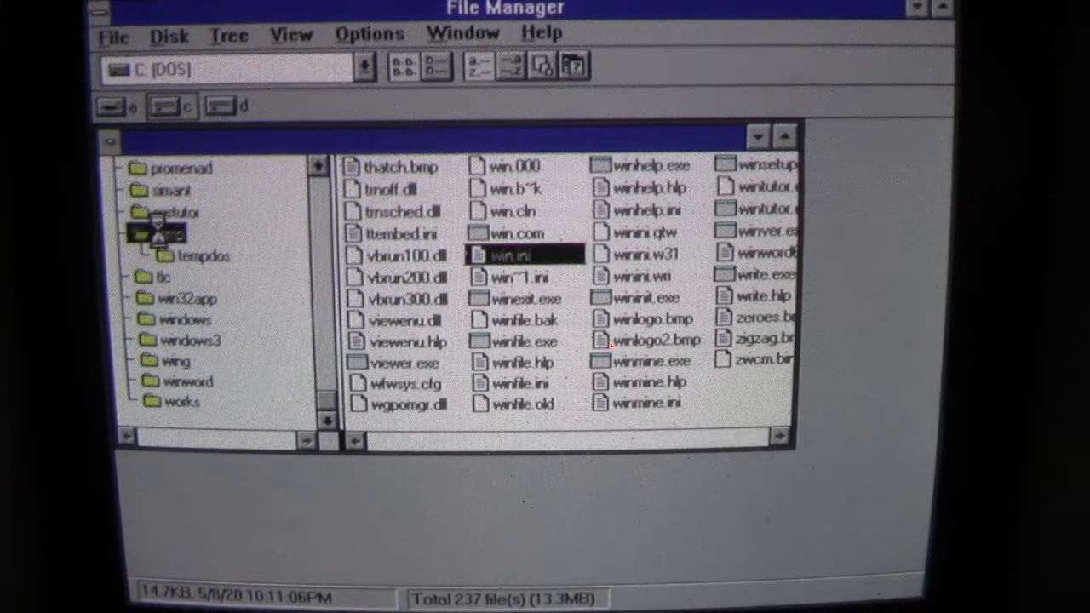
- Run appar~1.exe from C:\TEMP and try a button on the garbled Calculator it shows
{"action": "double_click", "coordinate": [167, 232]}
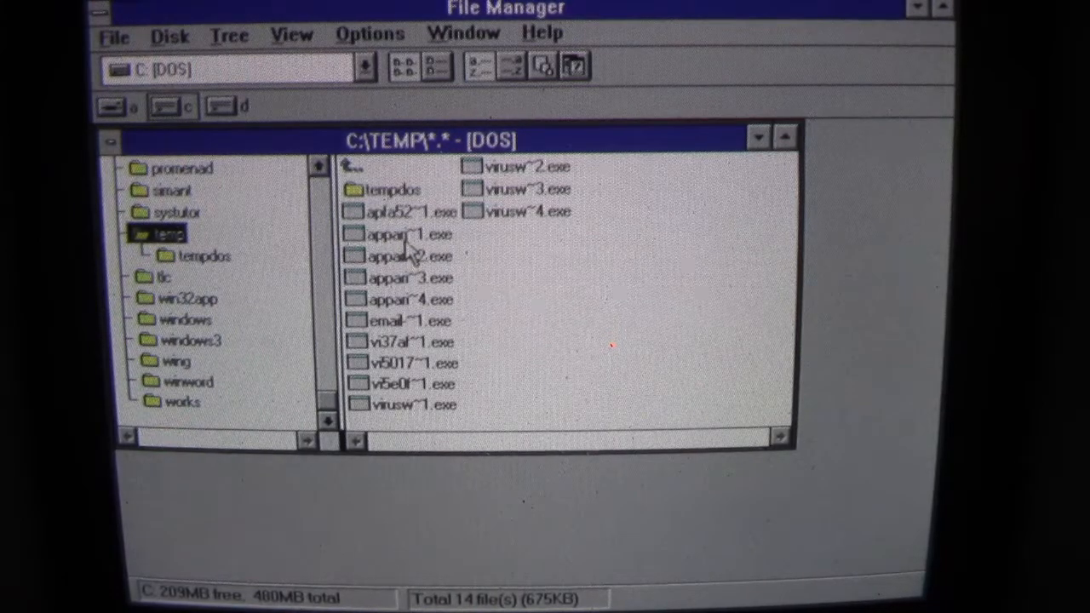
{"action": "left_click", "coordinate": [412, 235]}
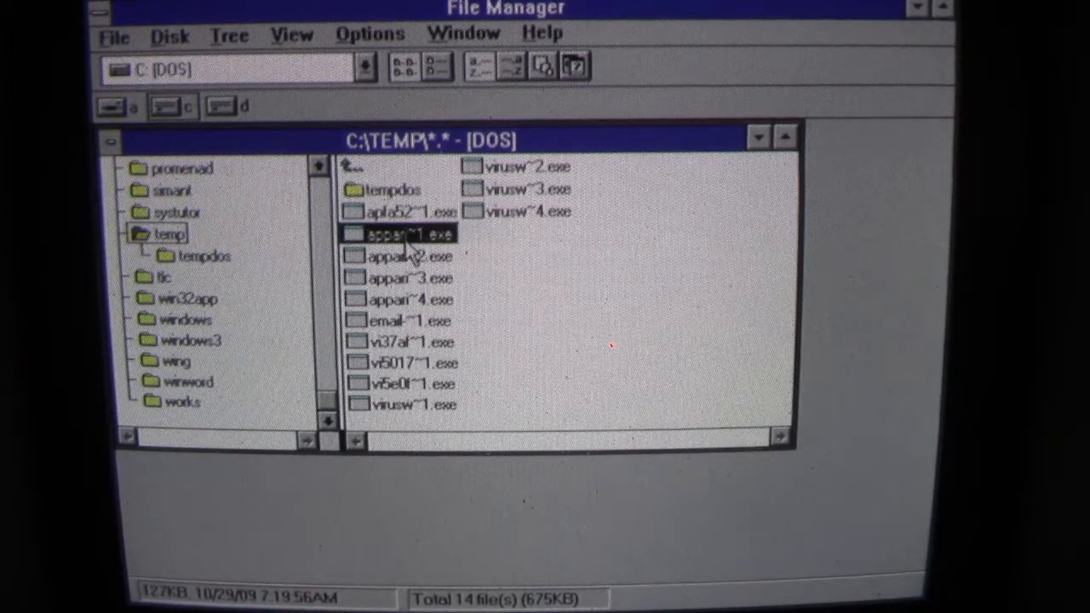
{"action": "mouse_move", "coordinate": [498, 298]}
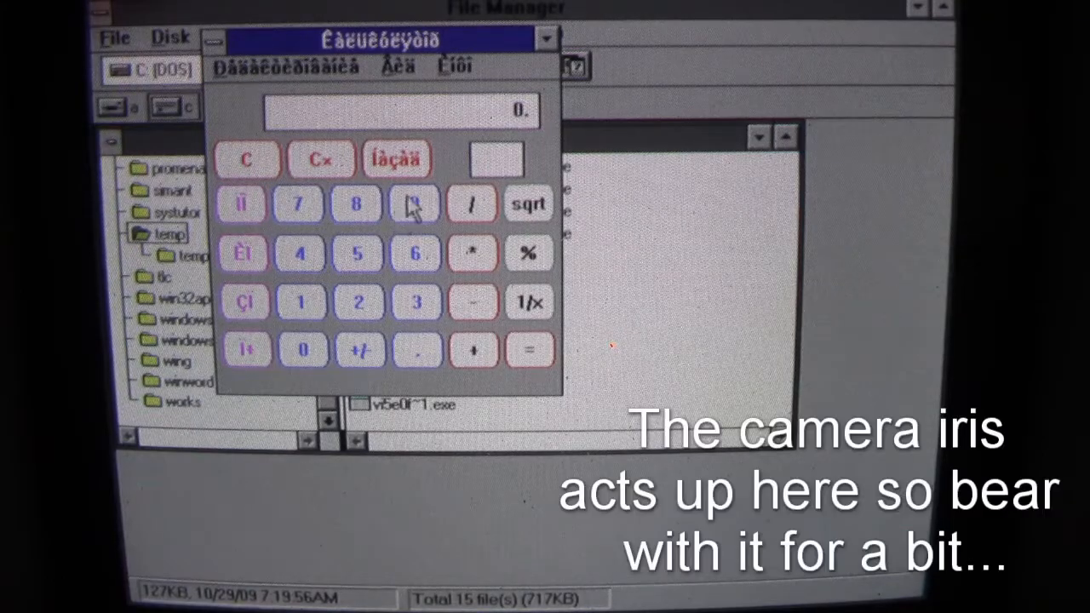
{"action": "mouse_move", "coordinate": [388, 51]}
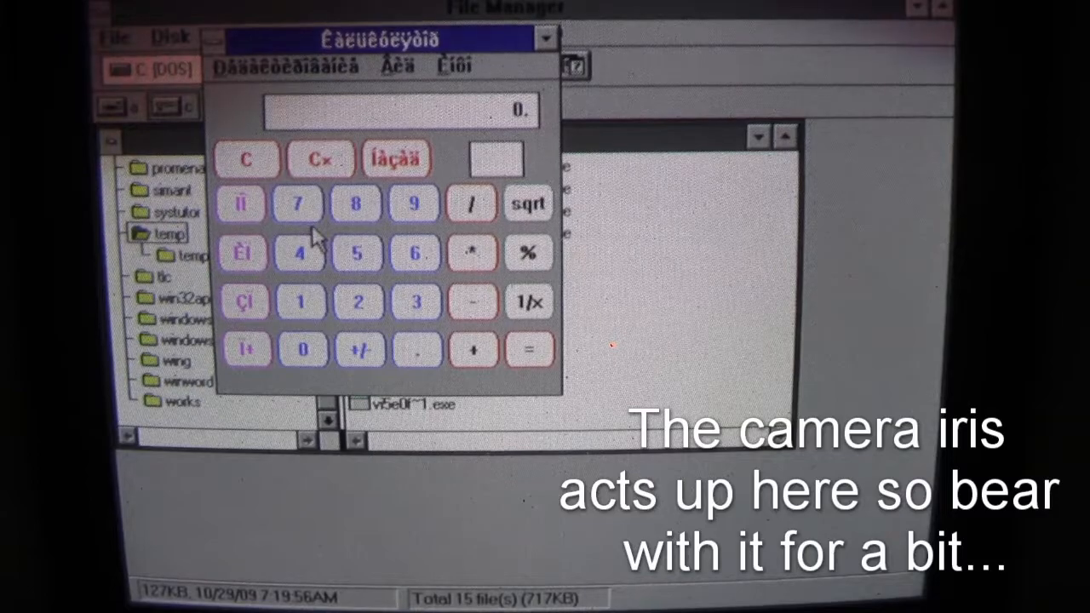
{"action": "left_click", "coordinate": [416, 253]}
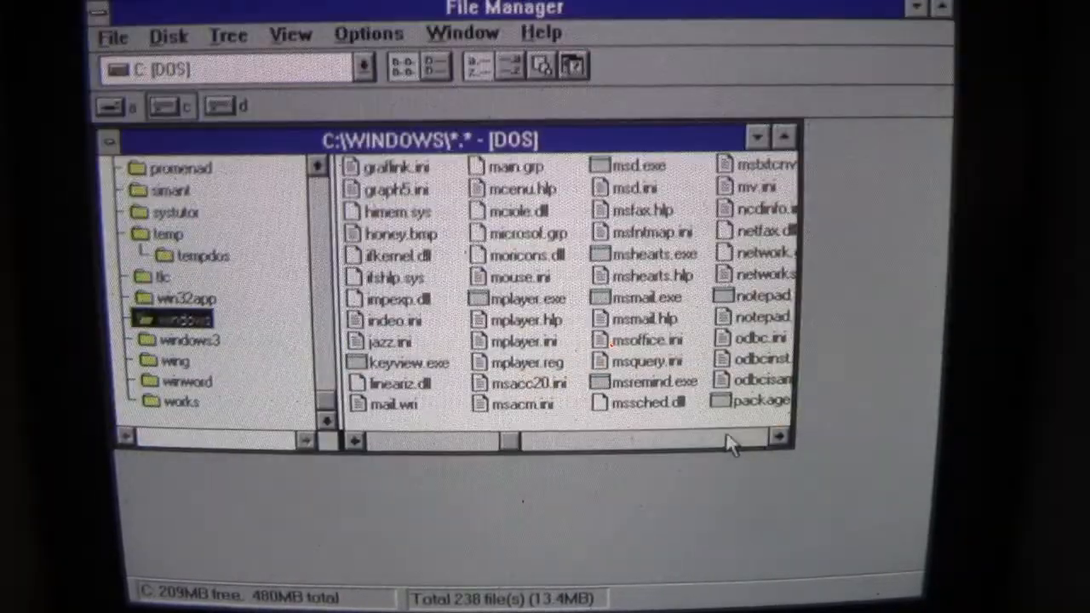
- Select vidaccel.exe in C:\WINDOWS to show its 65.3 KB size and 7/20/20 date
{"action": "left_click", "coordinate": [770, 440]}
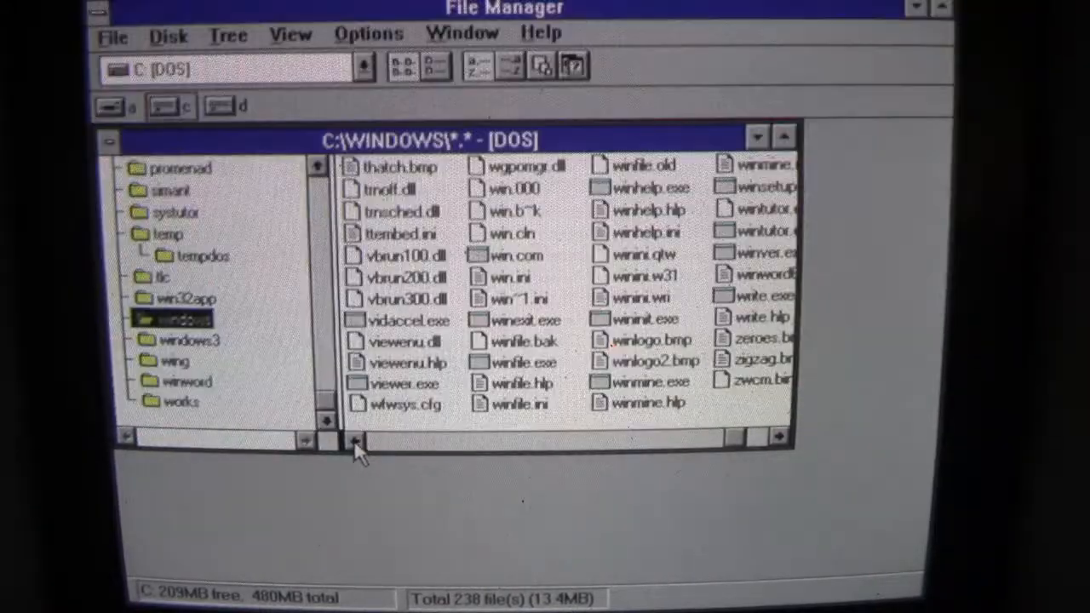
{"action": "mouse_move", "coordinate": [395, 339]}
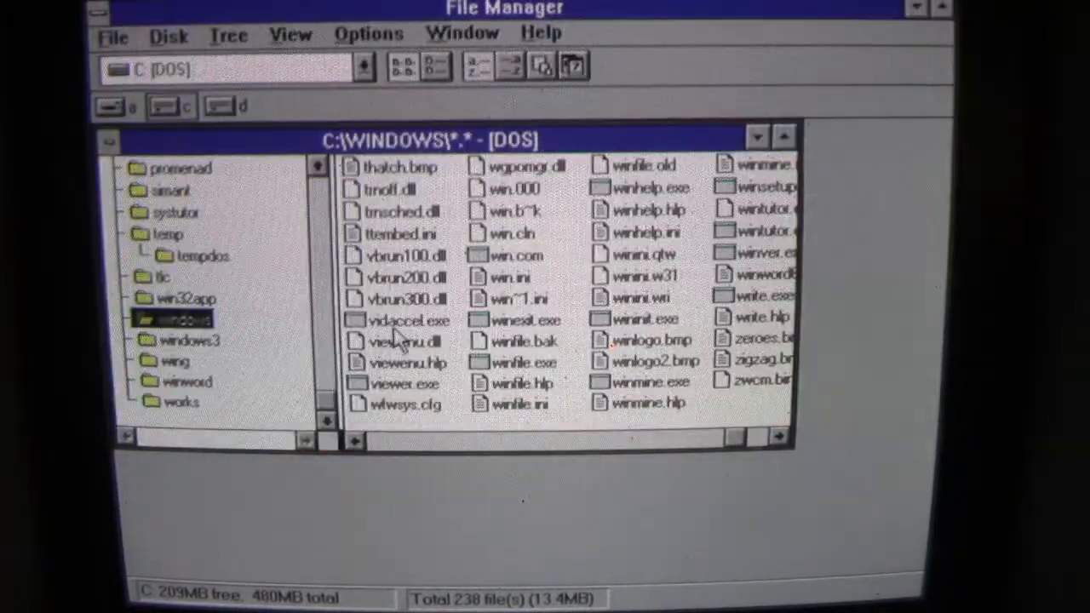
{"action": "left_click", "coordinate": [405, 320]}
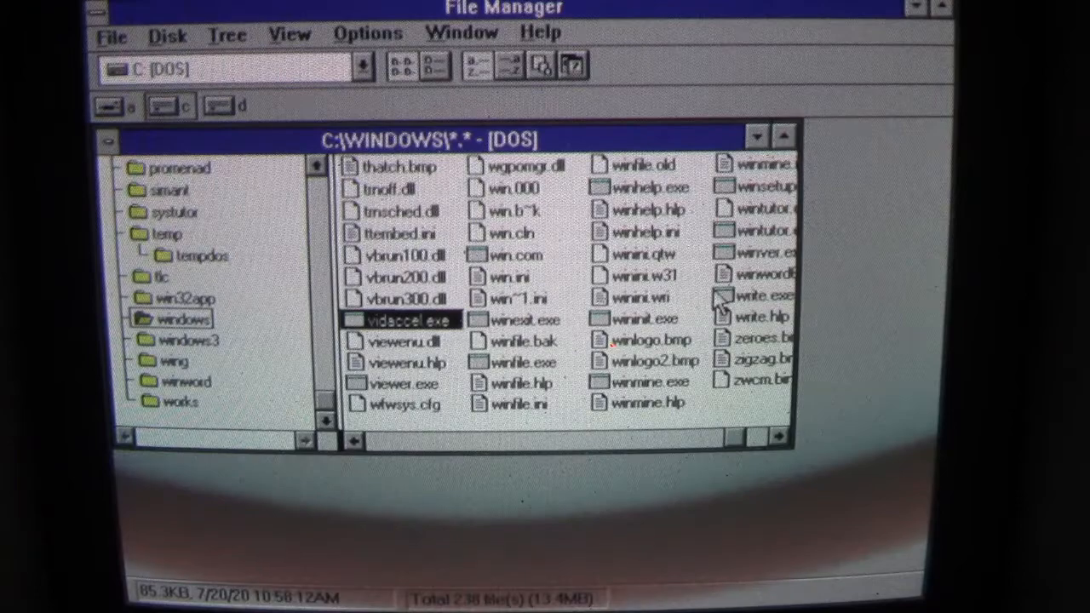
{"action": "mouse_move", "coordinate": [474, 235]}
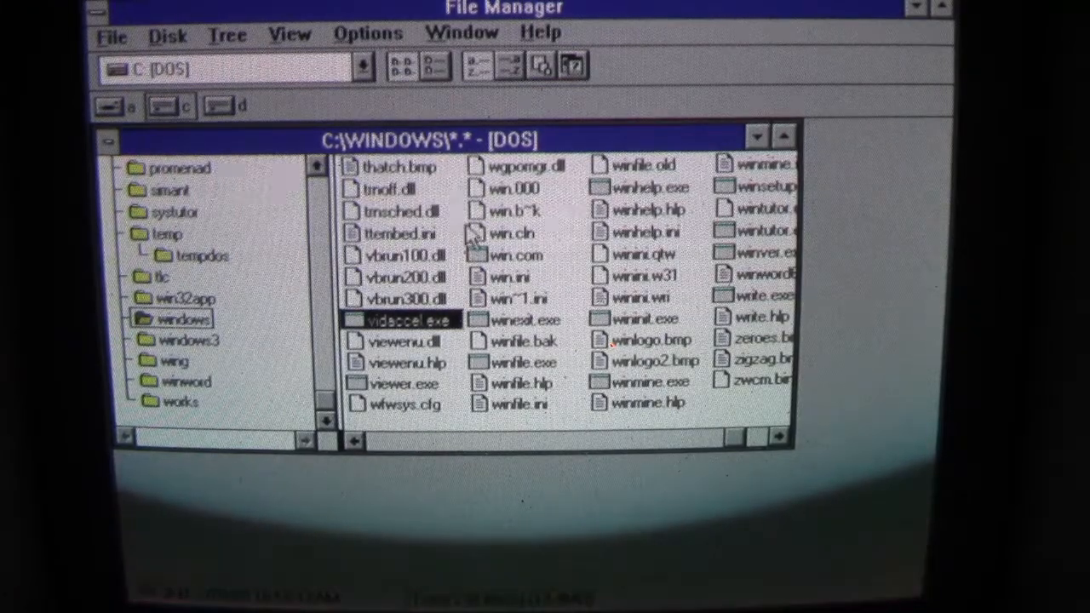
{"action": "mouse_move", "coordinate": [512, 293]}
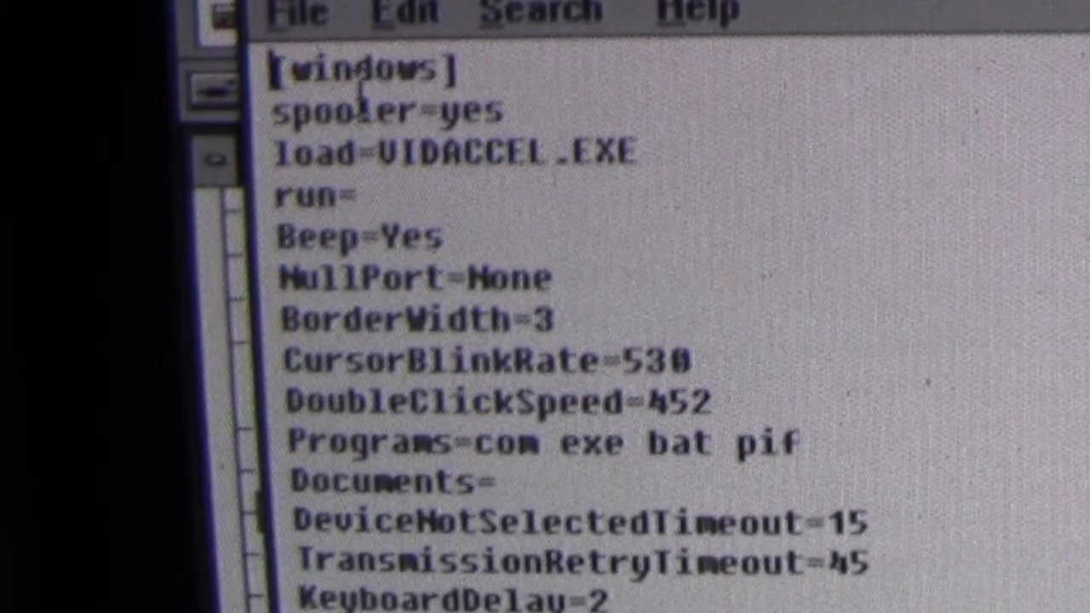
- Scroll WIN.INI to the [The Apparition] section and place the cursor at the DieMonth value
{"action": "left_click", "coordinate": [329, 67]}
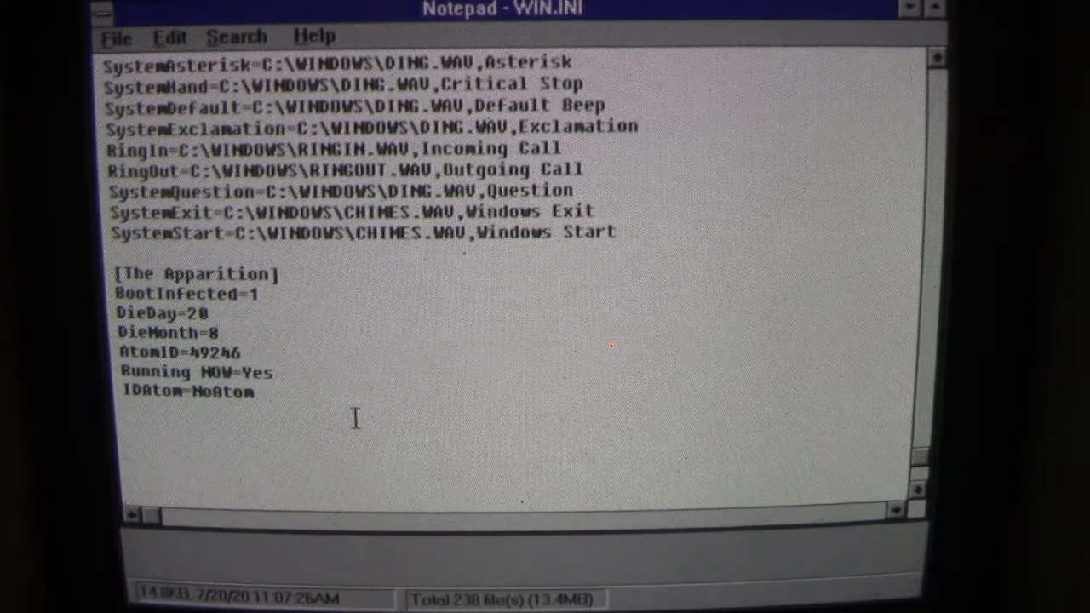
{"action": "left_click", "coordinate": [218, 333]}
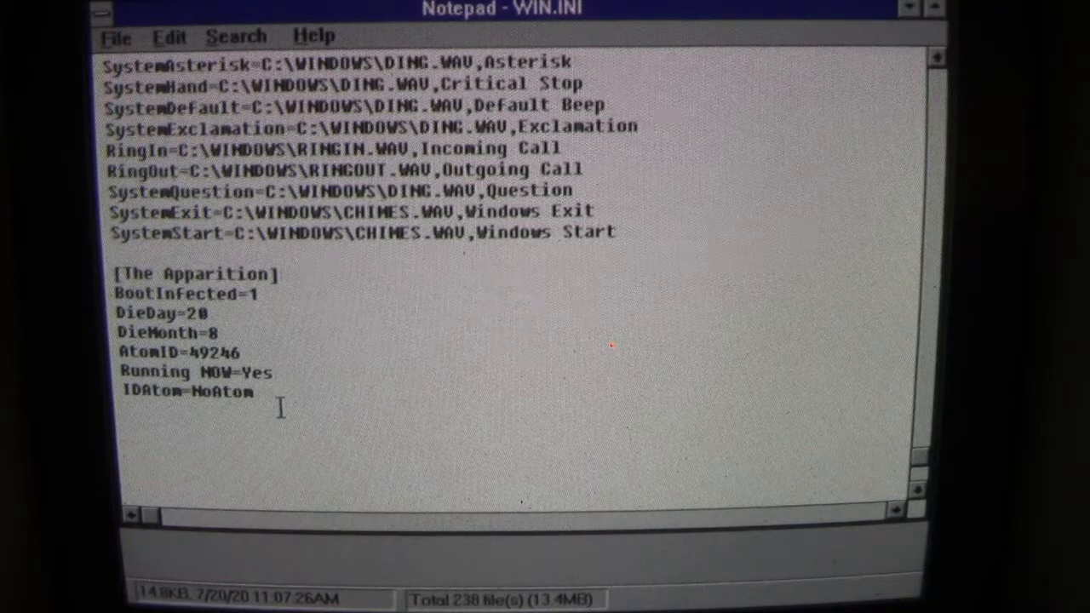
{"action": "mouse_move", "coordinate": [401, 419]}
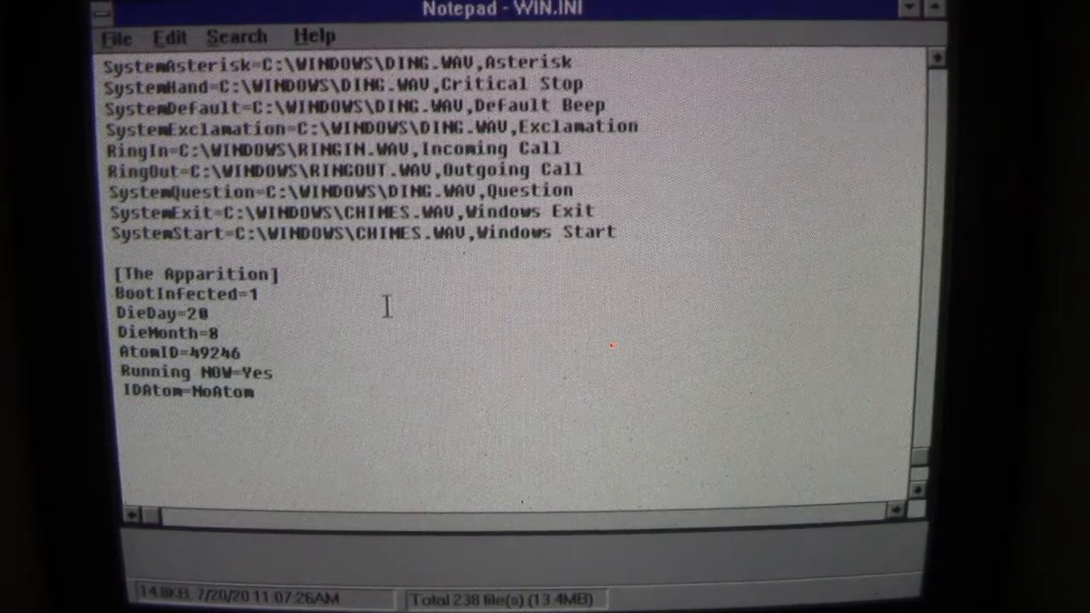
- Change DieMonth from 8 to 7, then exit Notepad saving WIN.INI
{"action": "type", "text": "7"}
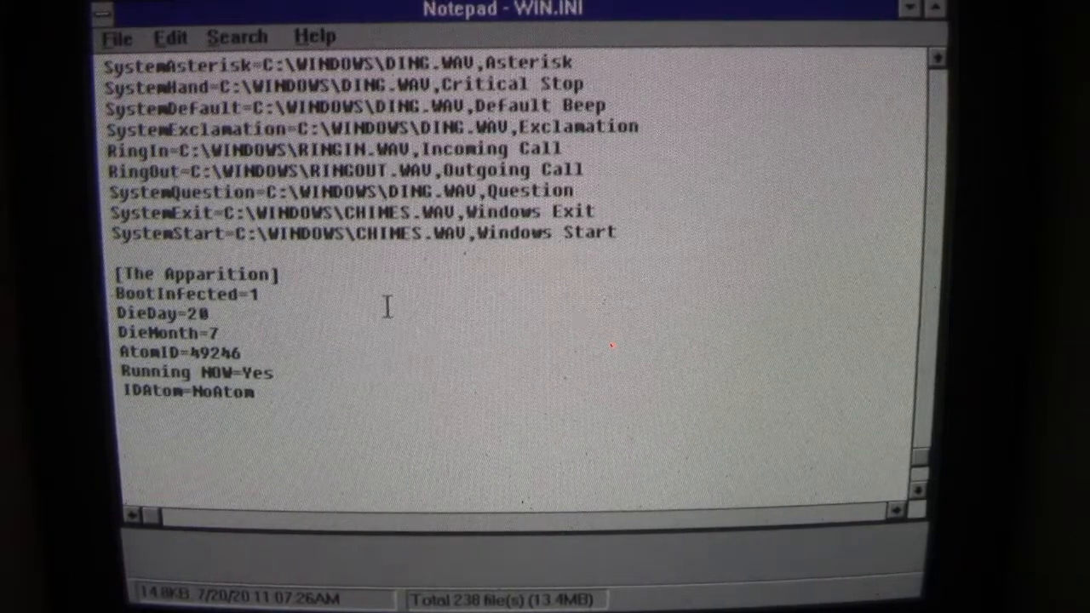
{"action": "mouse_move", "coordinate": [322, 259]}
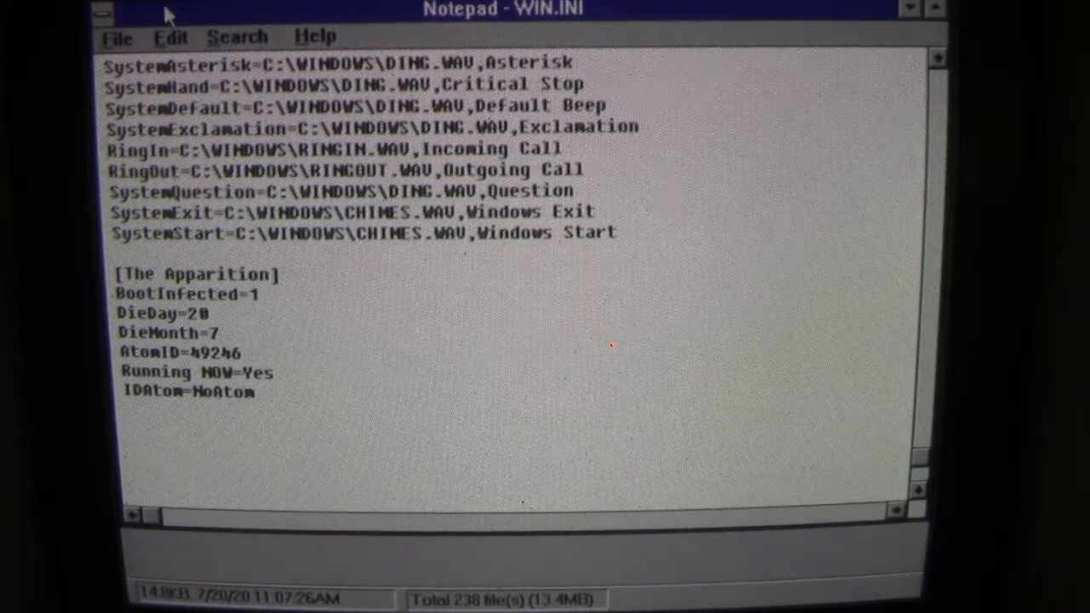
{"action": "left_click", "coordinate": [118, 37]}
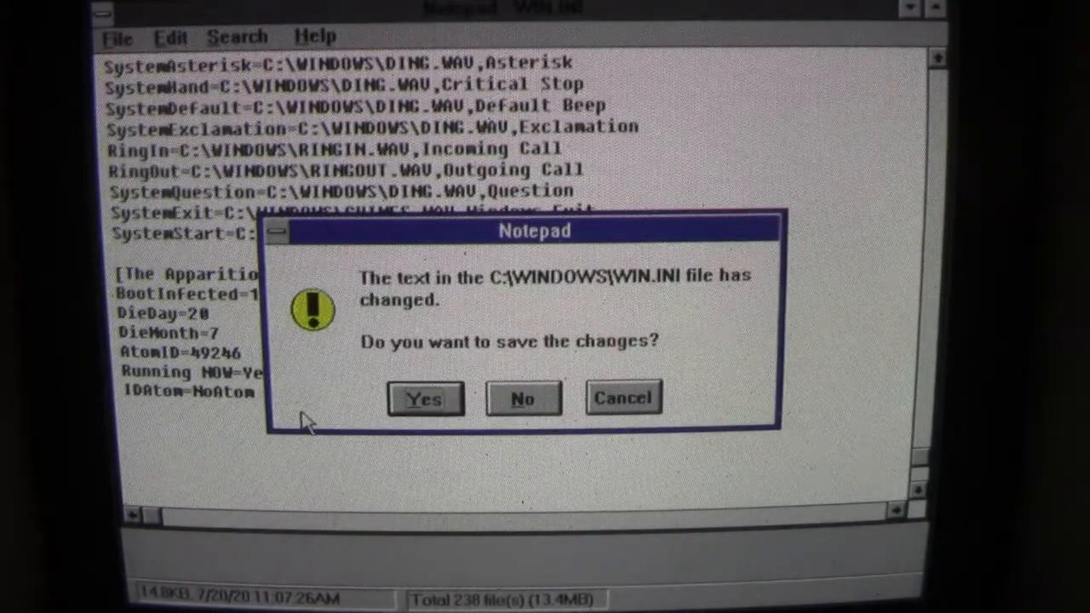
{"action": "left_click", "coordinate": [521, 399]}
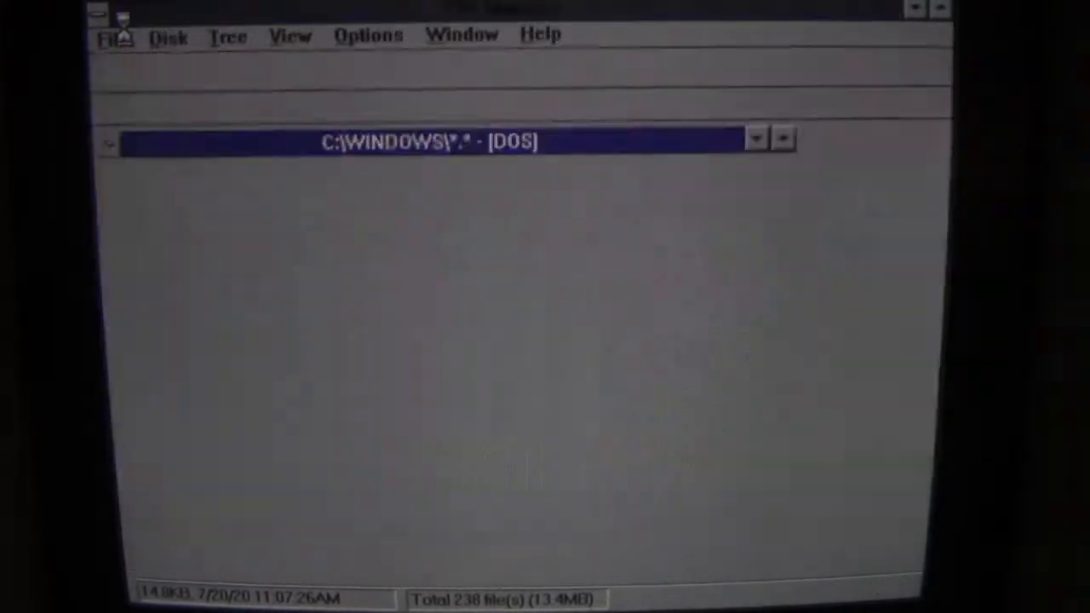
{"action": "left_click", "coordinate": [101, 15]}
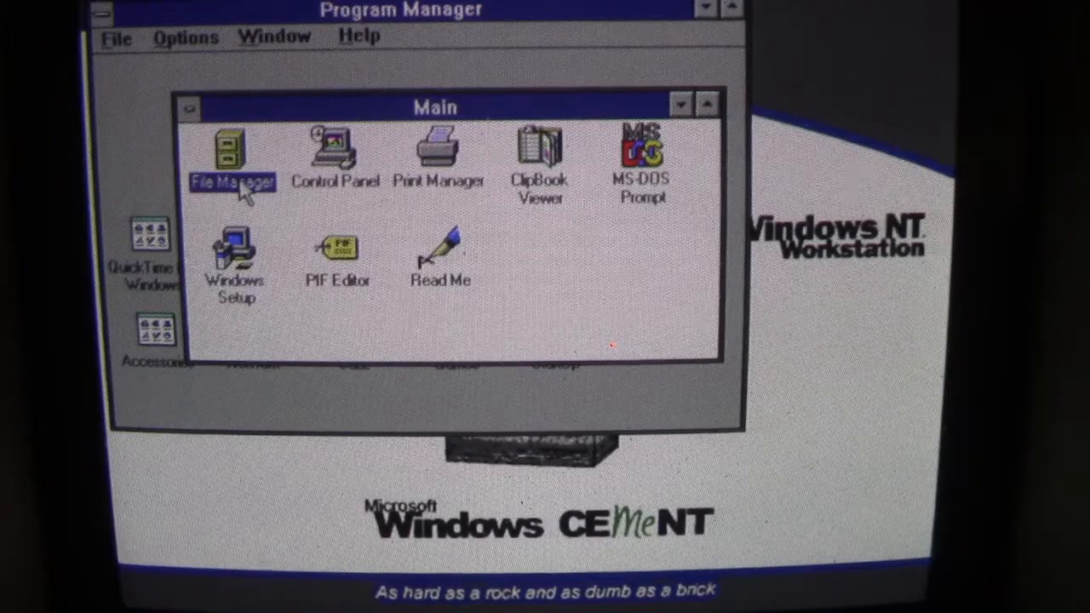
- Reopen File Manager on C:\WINDOWS and scroll through its 238 files
{"action": "double_click", "coordinate": [231, 153]}
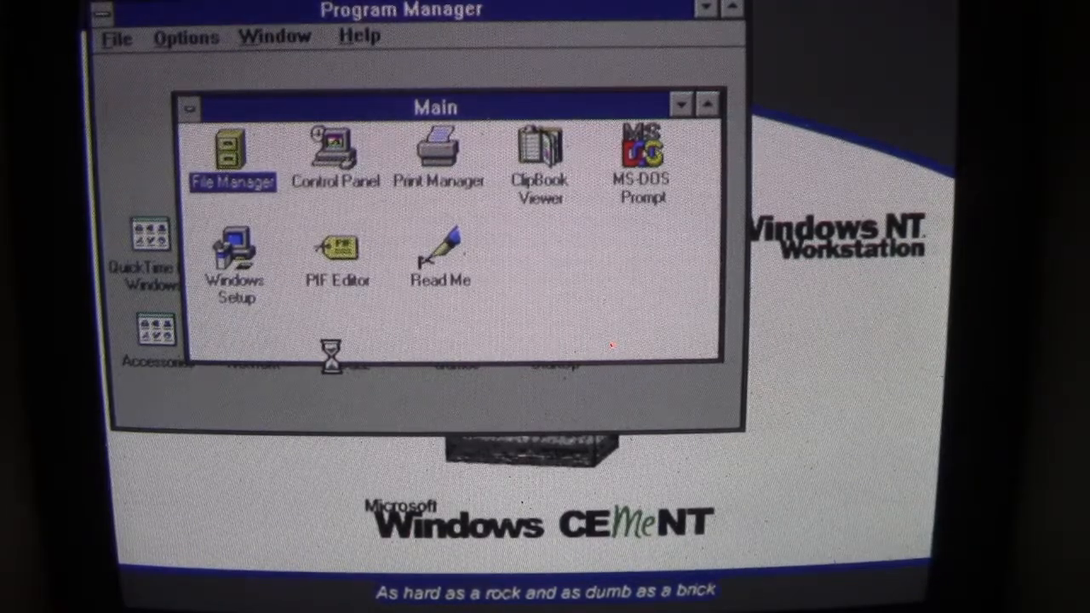
{"action": "double_click", "coordinate": [232, 153]}
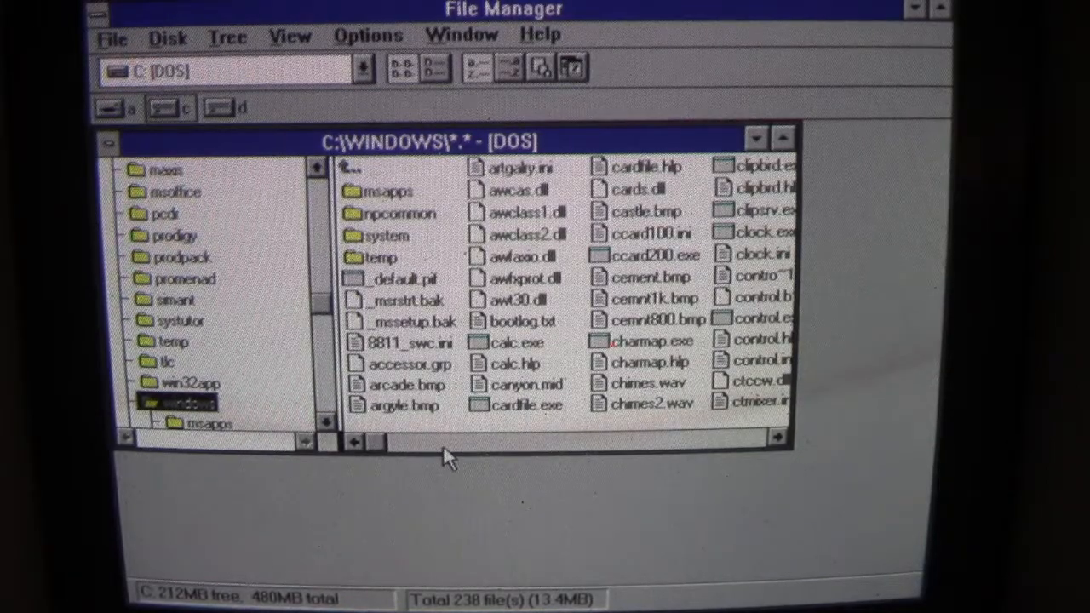
{"action": "mouse_move", "coordinate": [791, 497]}
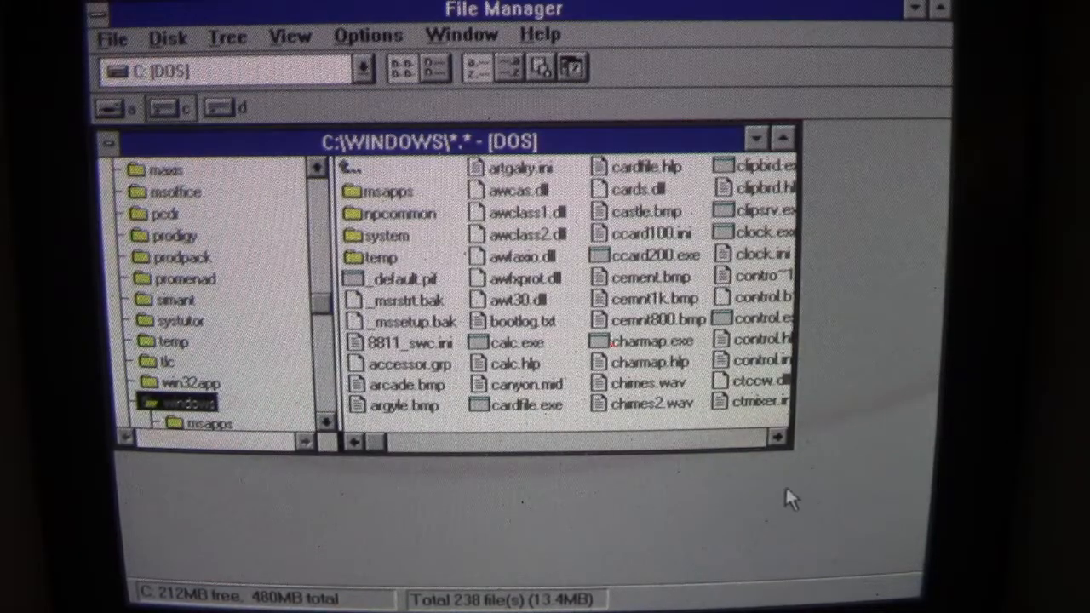
{"action": "scroll", "scroll_direction": "right", "scroll_amount": 3}
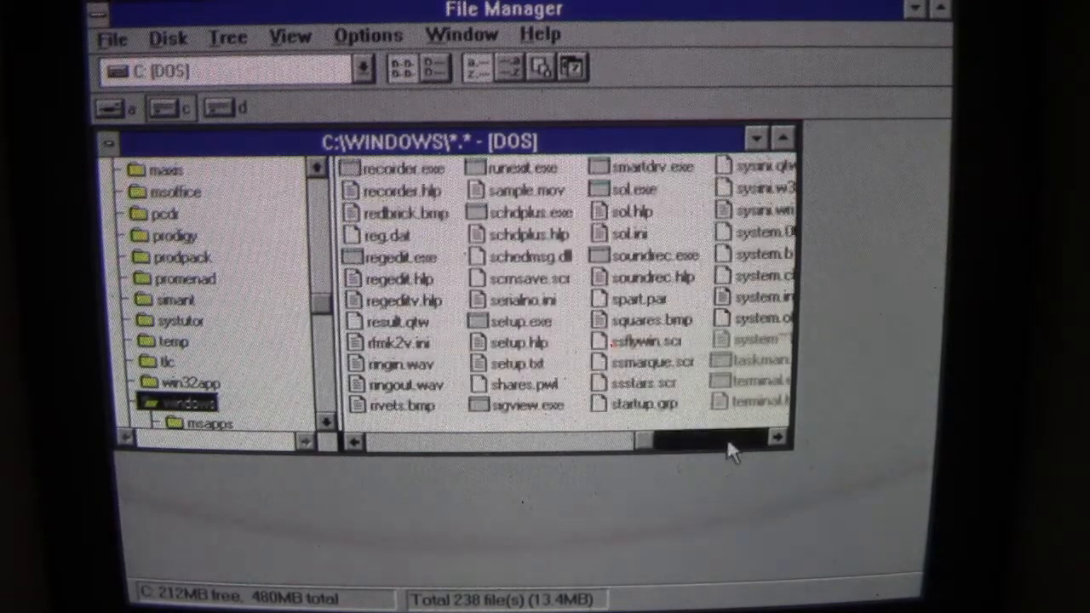
{"action": "scroll", "scroll_direction": "right", "scroll_amount": 3}
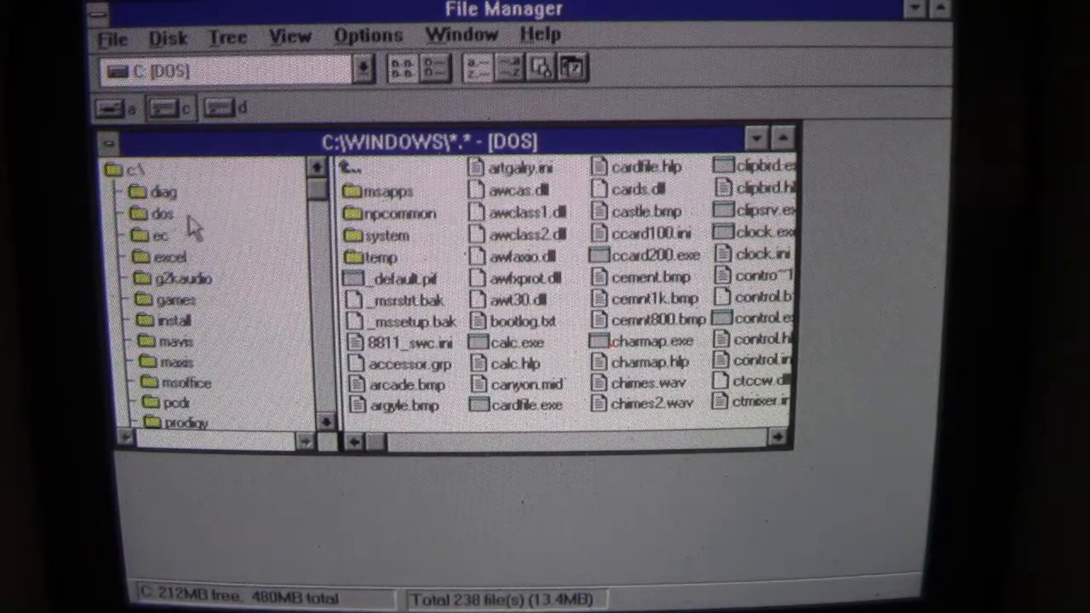
- Browse the DOS, EC, maxis and msoffice folders in the directory tree
{"action": "left_click", "coordinate": [162, 214]}
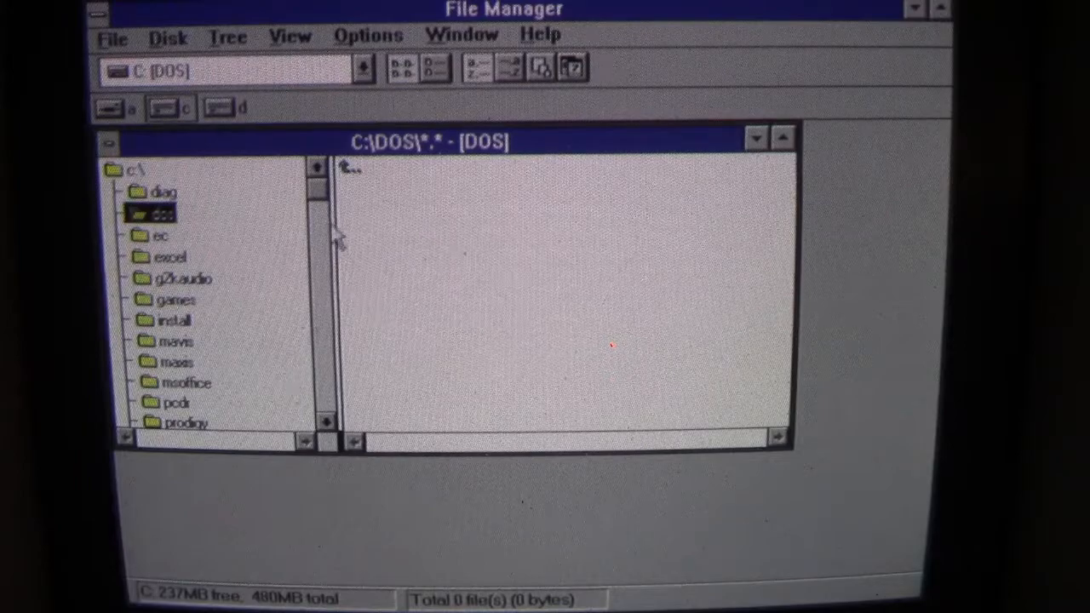
{"action": "mouse_move", "coordinate": [429, 245]}
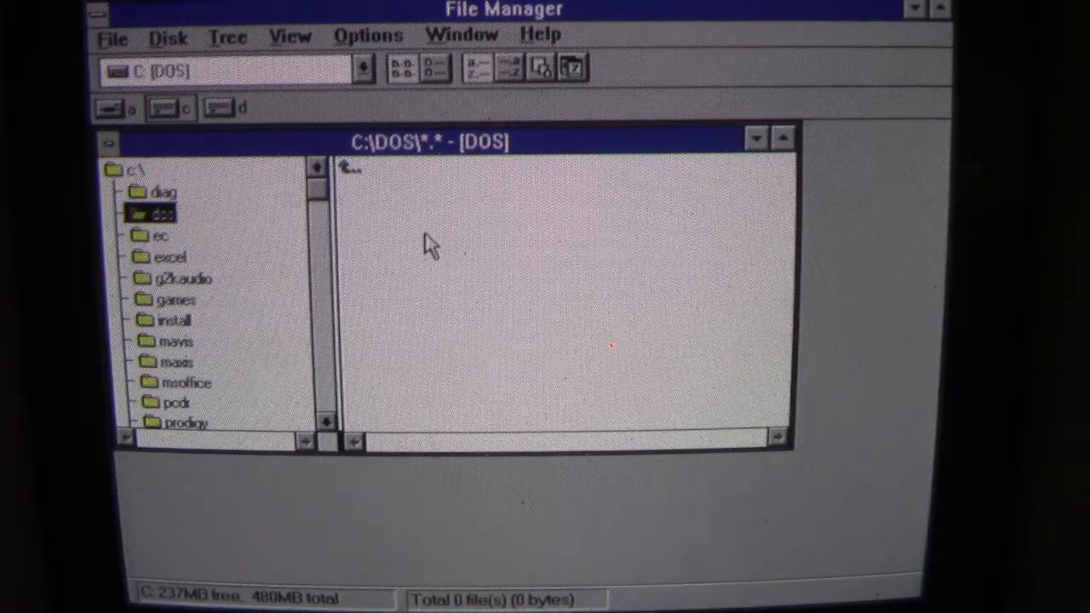
{"action": "mouse_move", "coordinate": [191, 236]}
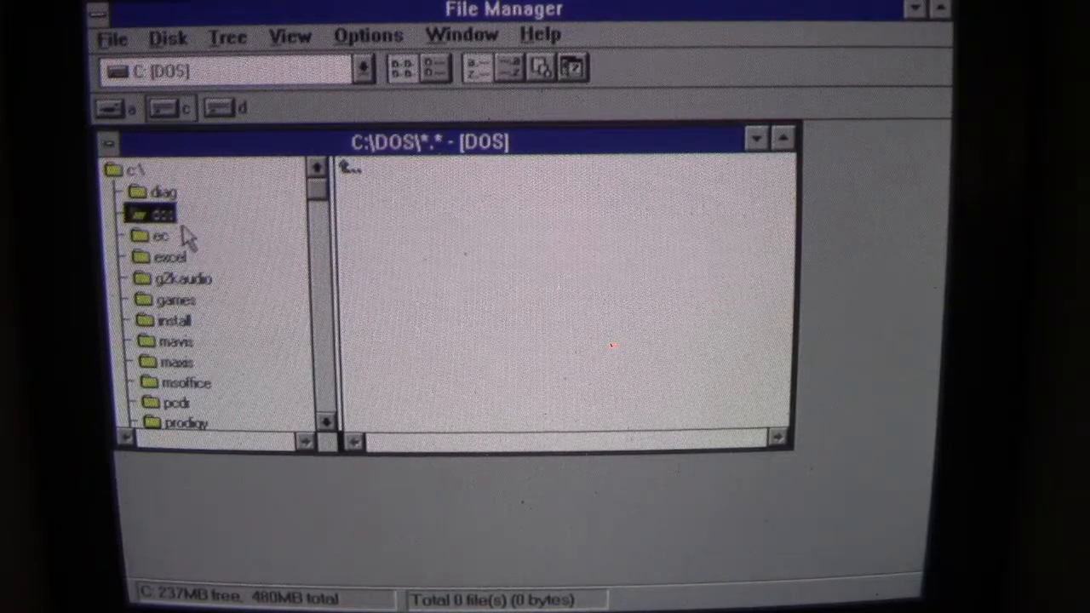
{"action": "left_click", "coordinate": [162, 235]}
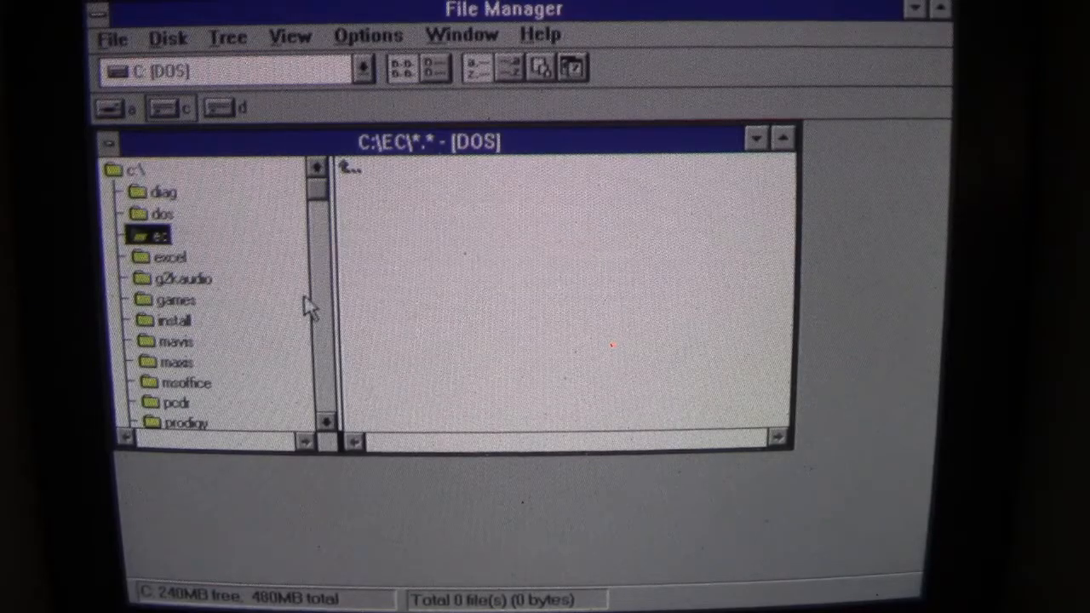
{"action": "left_click", "coordinate": [170, 255]}
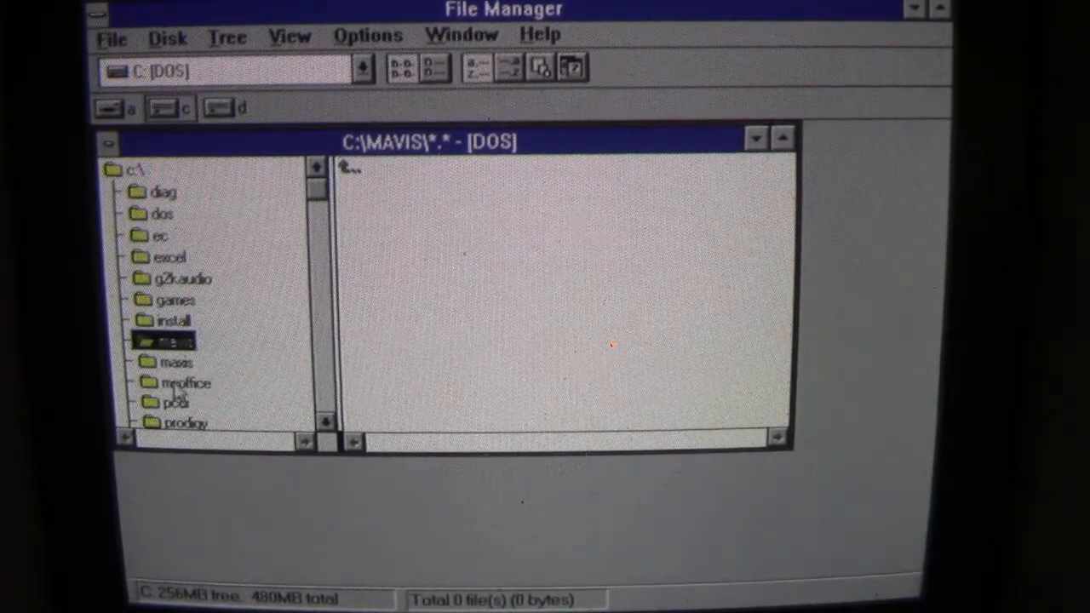
{"action": "left_click", "coordinate": [177, 362]}
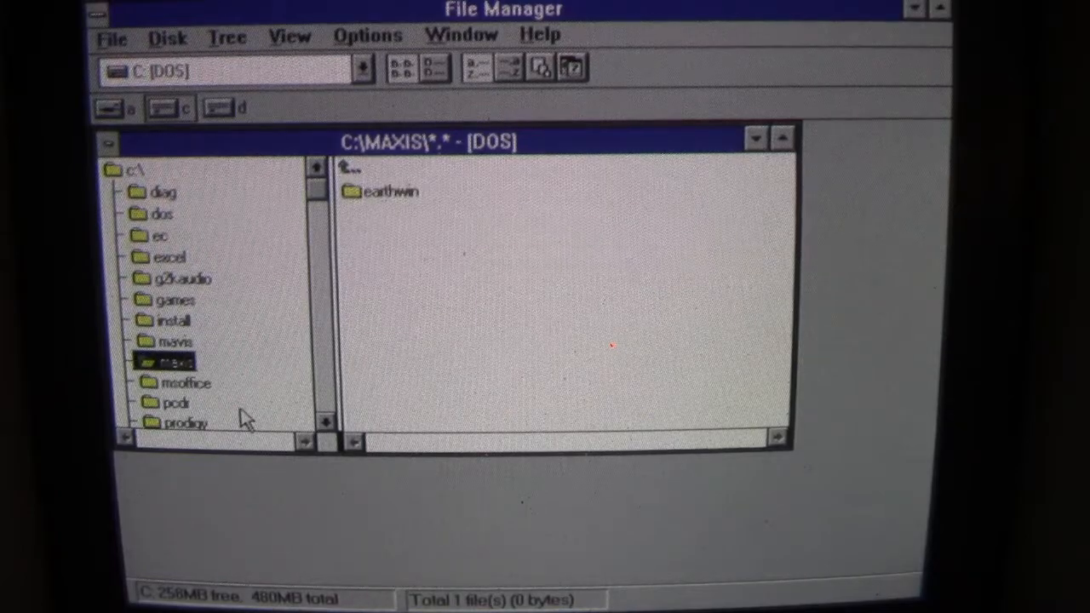
{"action": "left_click", "coordinate": [184, 382]}
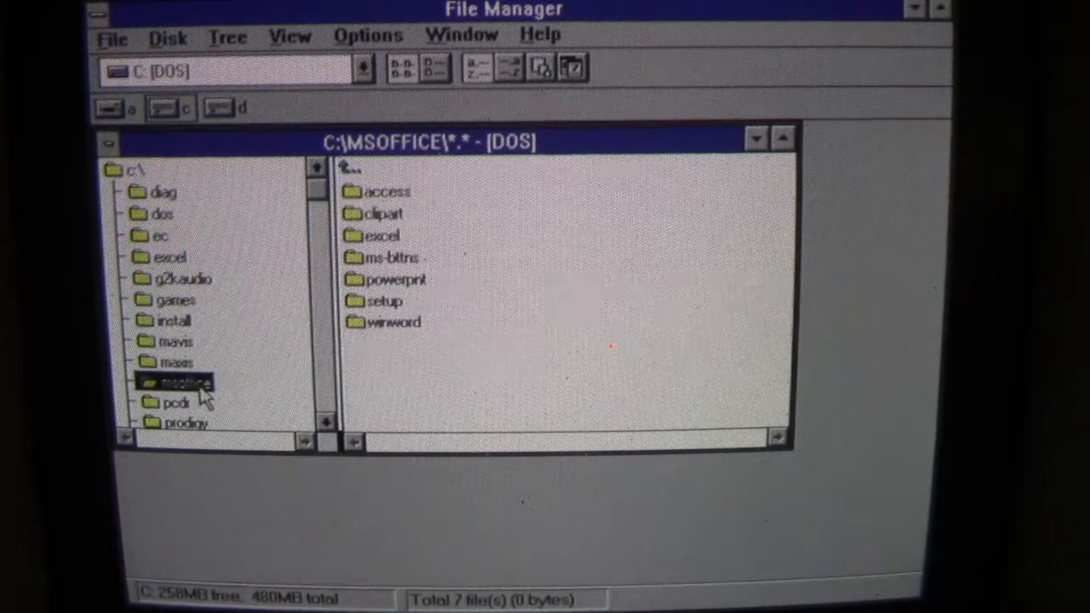
- View the files of MSOFFICE's winword and excel folders, ending on the empty pcdr folder
{"action": "left_click", "coordinate": [388, 322]}
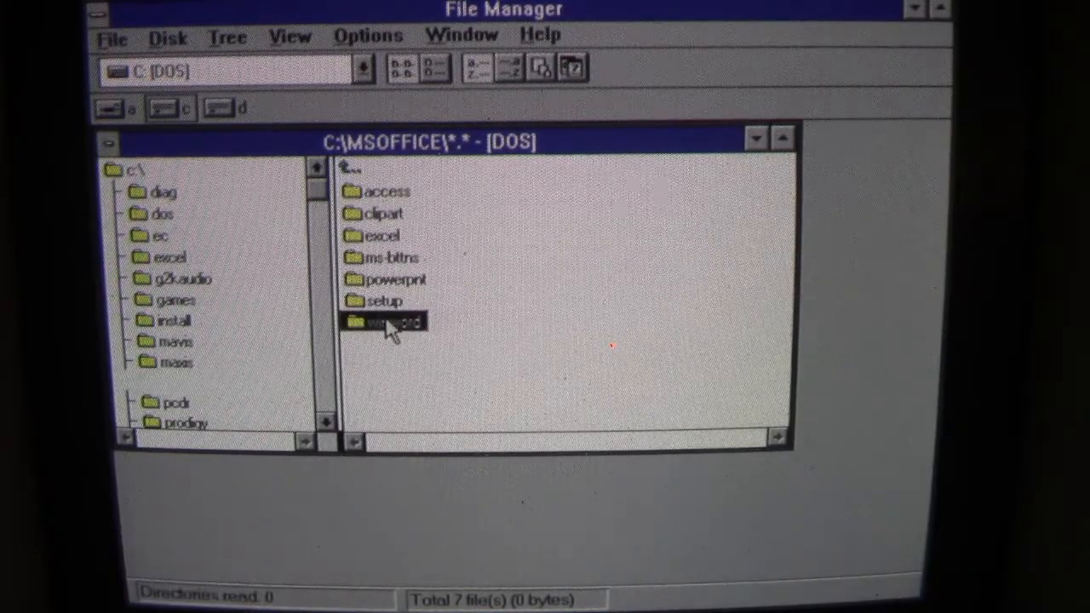
{"action": "double_click", "coordinate": [388, 322]}
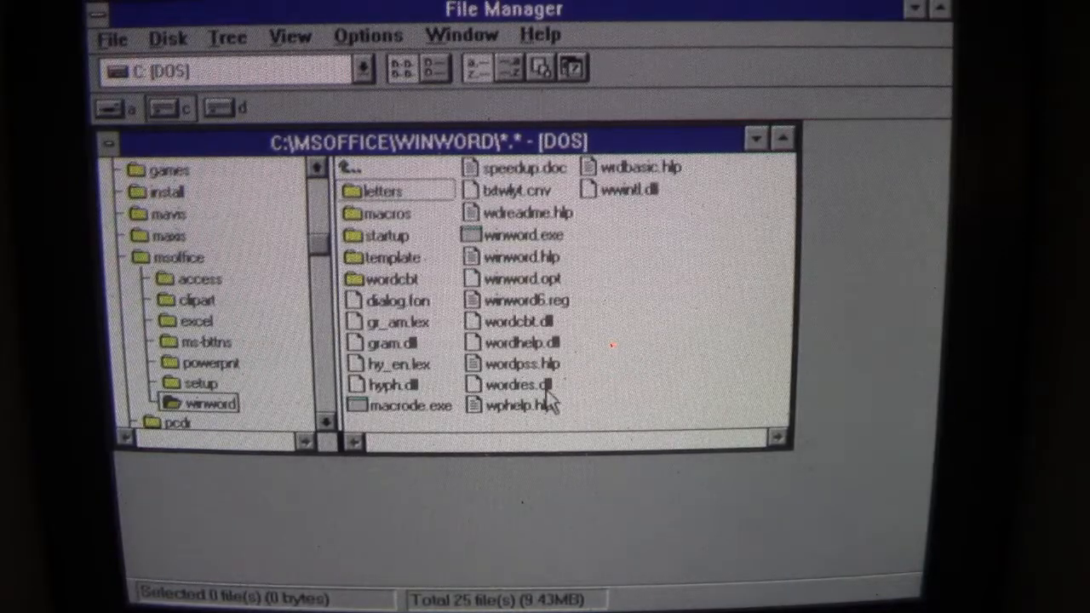
{"action": "mouse_move", "coordinate": [508, 434]}
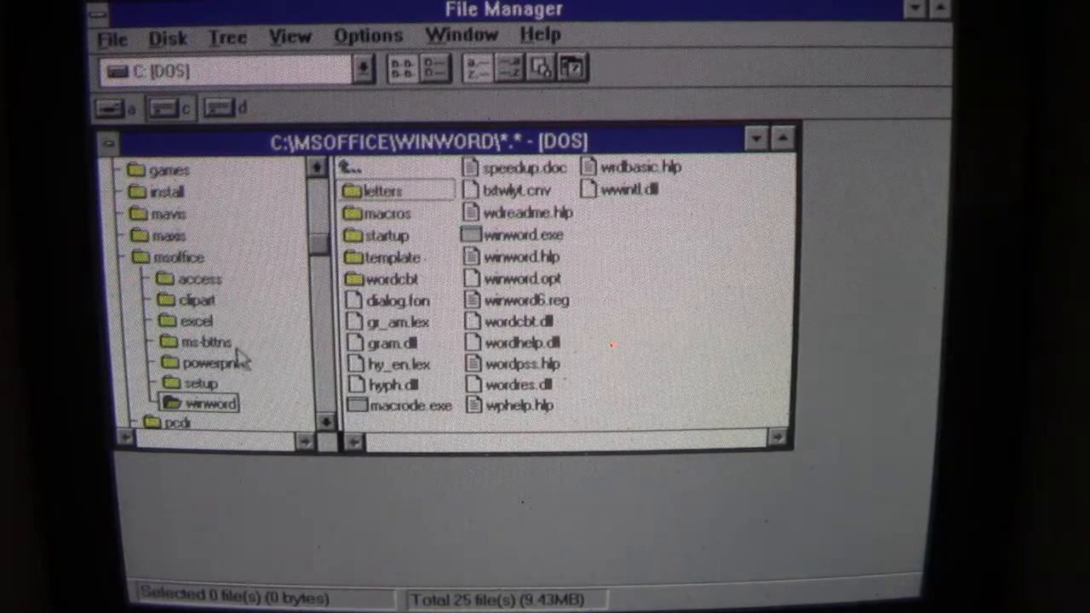
{"action": "double_click", "coordinate": [196, 320]}
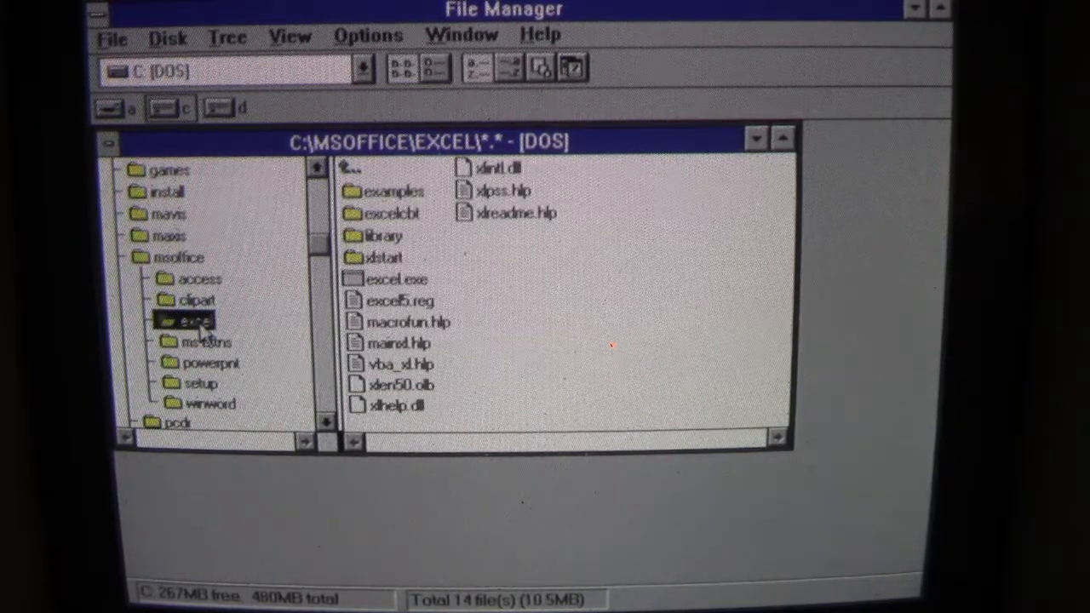
{"action": "mouse_move", "coordinate": [232, 262]}
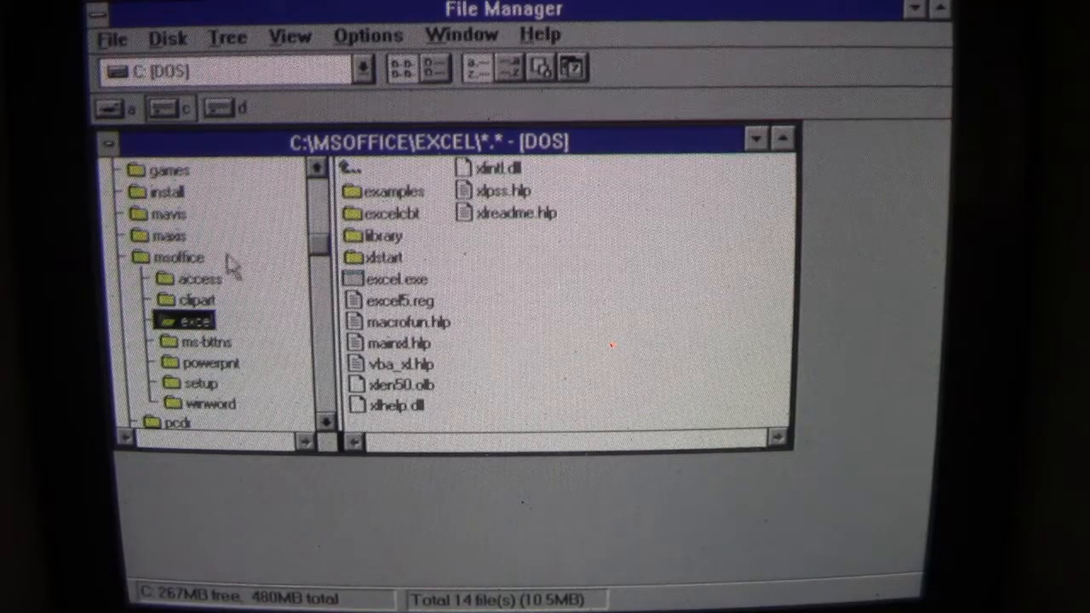
{"action": "scroll", "scroll_direction": "down", "scroll_amount": 3}
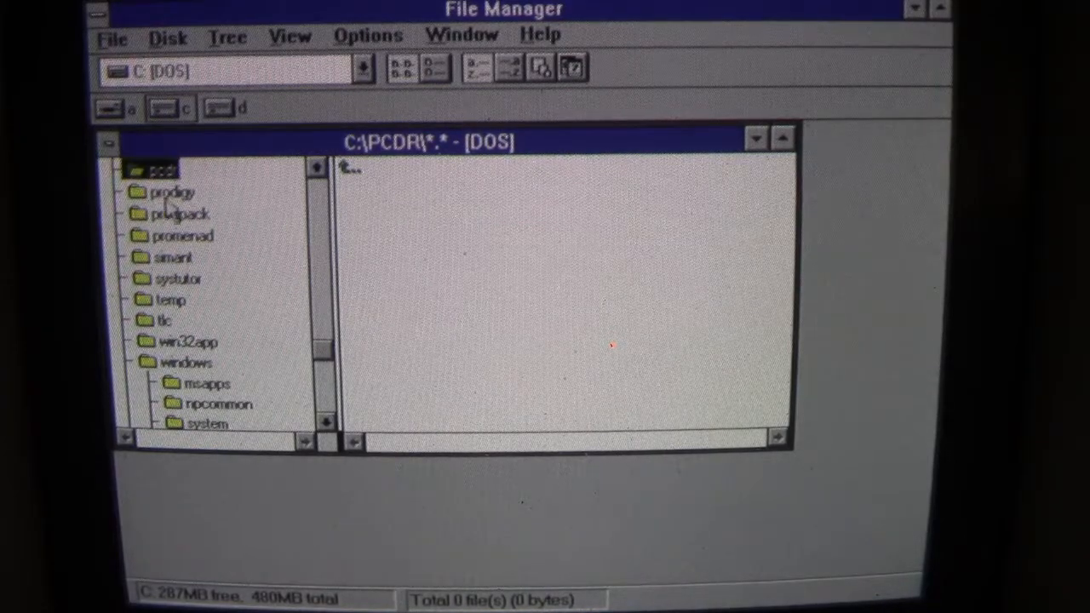
- Check promenad, simant, systutor and temp, then list C:\TEMP\TEMPDOS's 78 DOS files
{"action": "left_click", "coordinate": [184, 235]}
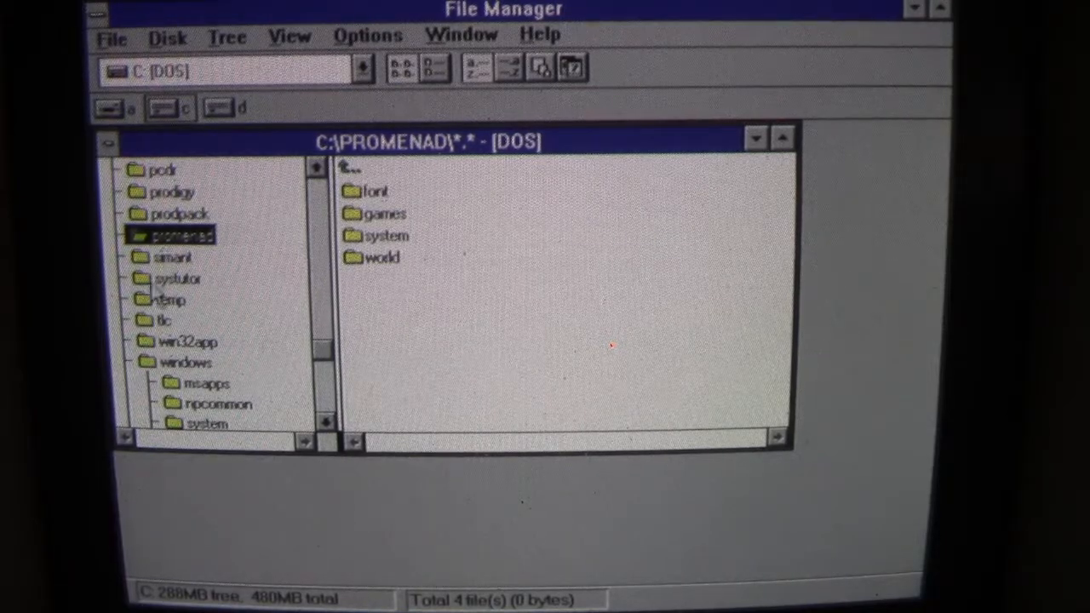
{"action": "left_click", "coordinate": [174, 255]}
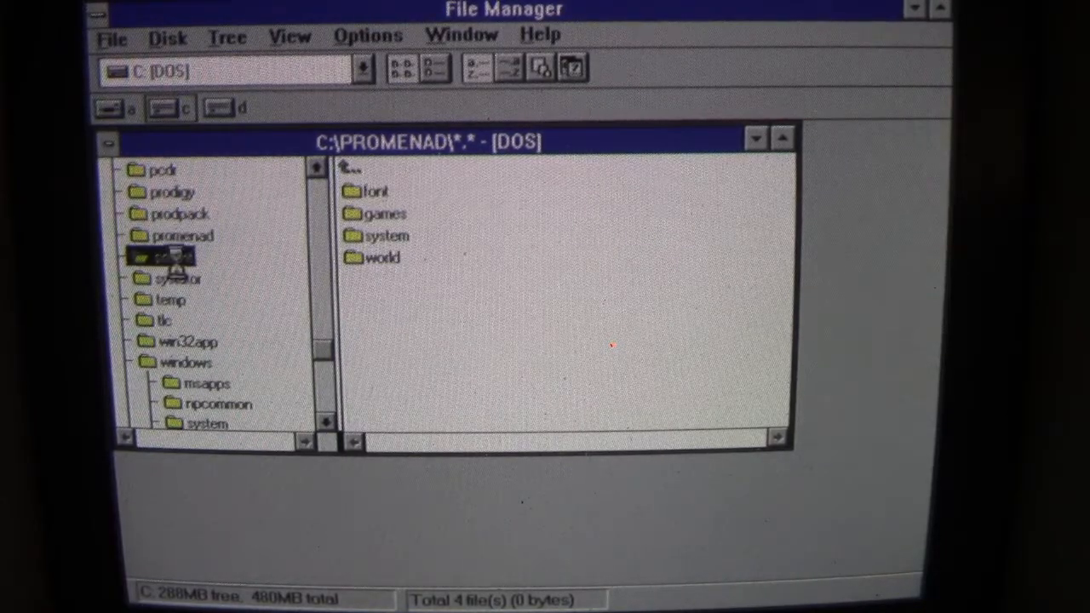
{"action": "left_click", "coordinate": [179, 279]}
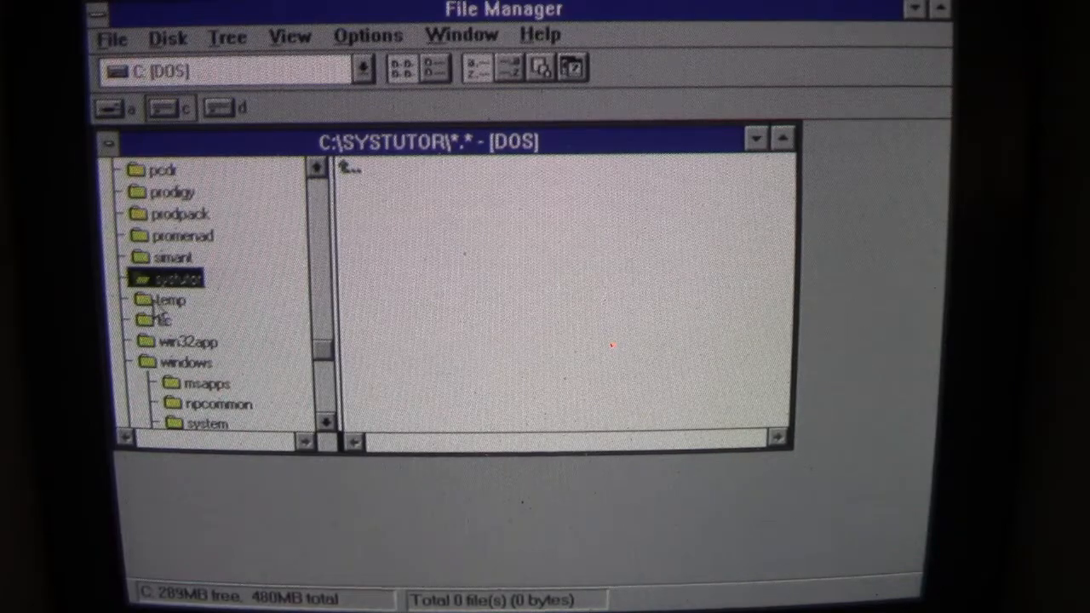
{"action": "left_click", "coordinate": [170, 300]}
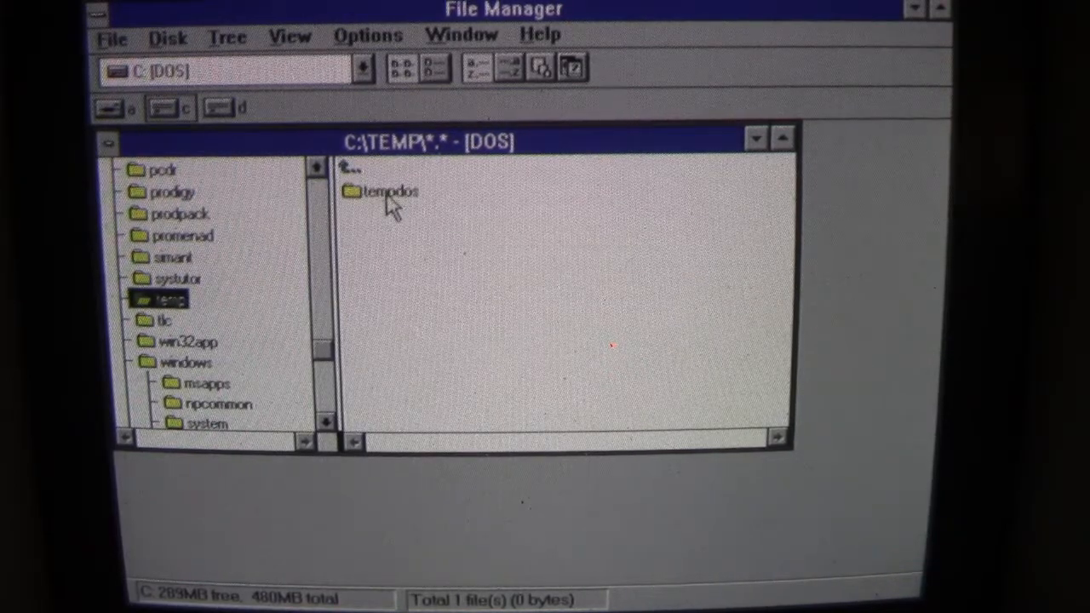
{"action": "double_click", "coordinate": [385, 190]}
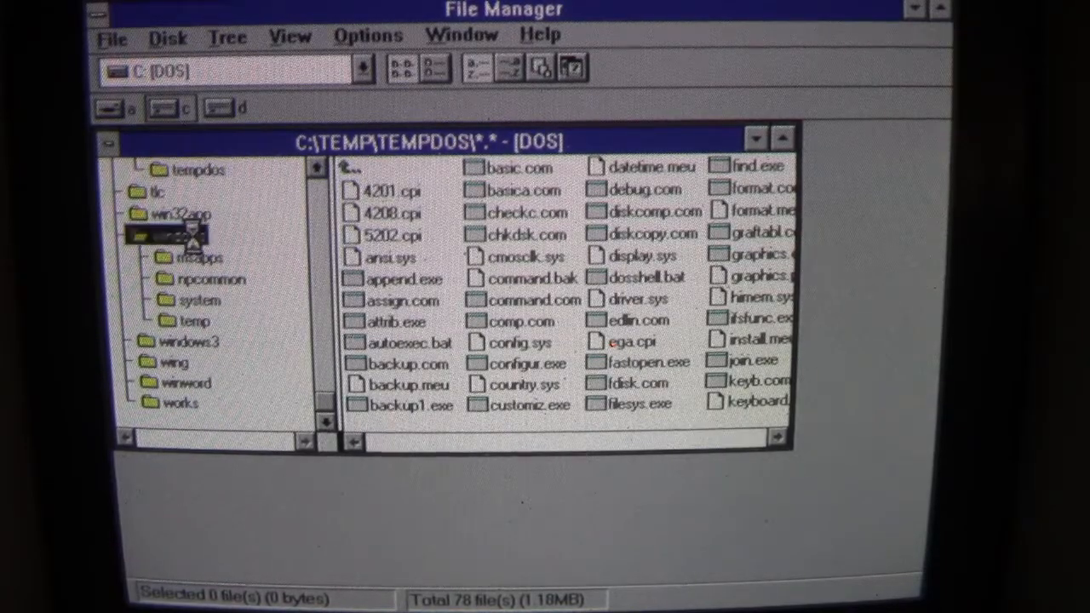
- View the windows folder's few remaining files, then the now-empty dos folder
{"action": "left_click", "coordinate": [187, 235]}
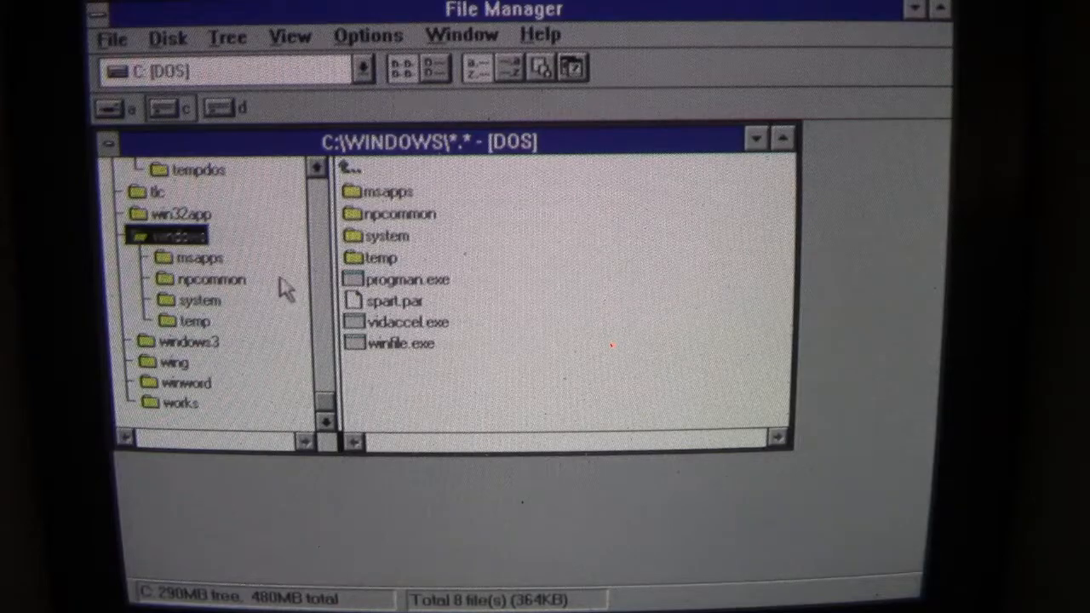
{"action": "mouse_move", "coordinate": [571, 337]}
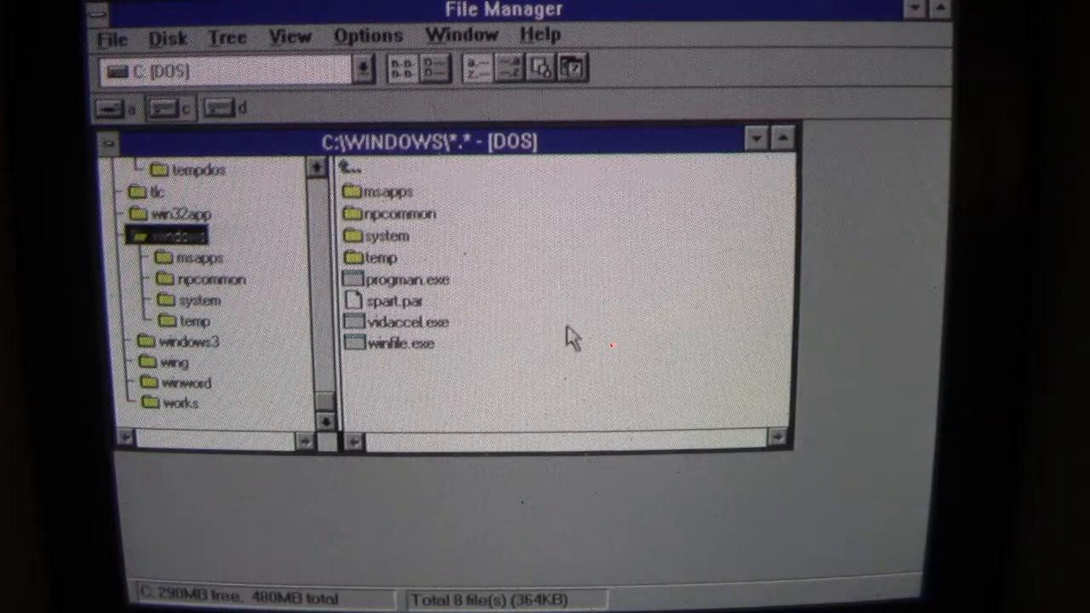
{"action": "mouse_move", "coordinate": [580, 290]}
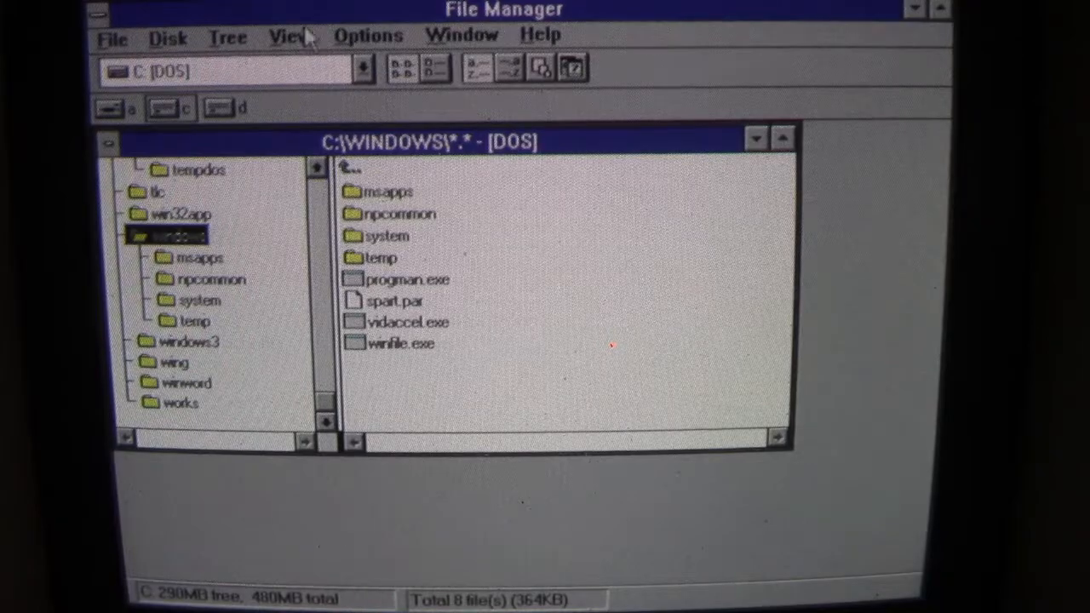
{"action": "mouse_move", "coordinate": [322, 239]}
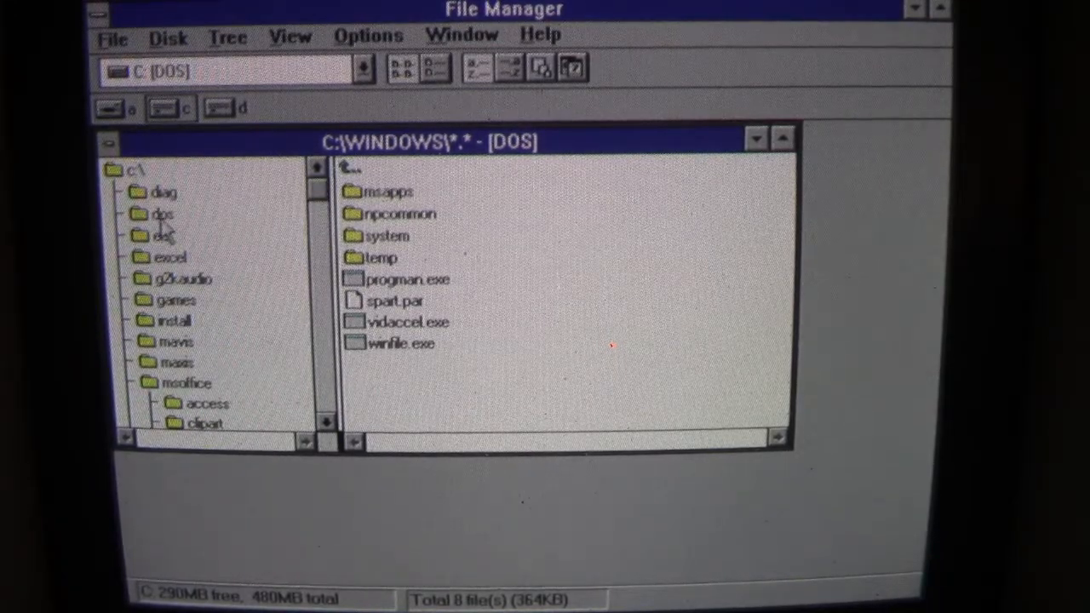
{"action": "left_click", "coordinate": [162, 214]}
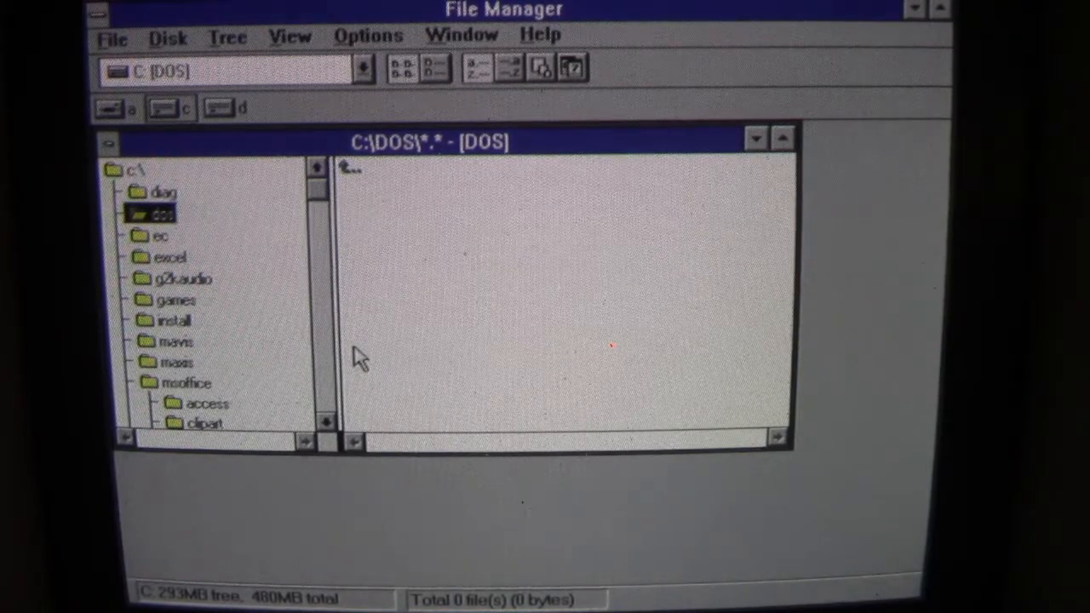
{"action": "mouse_move", "coordinate": [290, 93]}
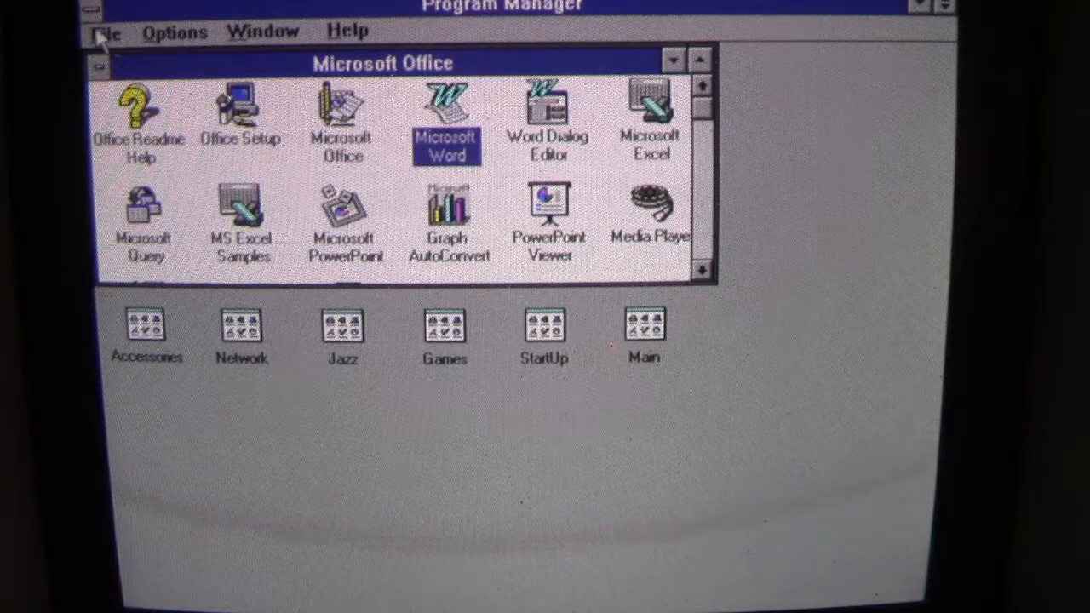
- Exit Windows via File > Exit Windows and confirm with OK
{"action": "left_click", "coordinate": [106, 31]}
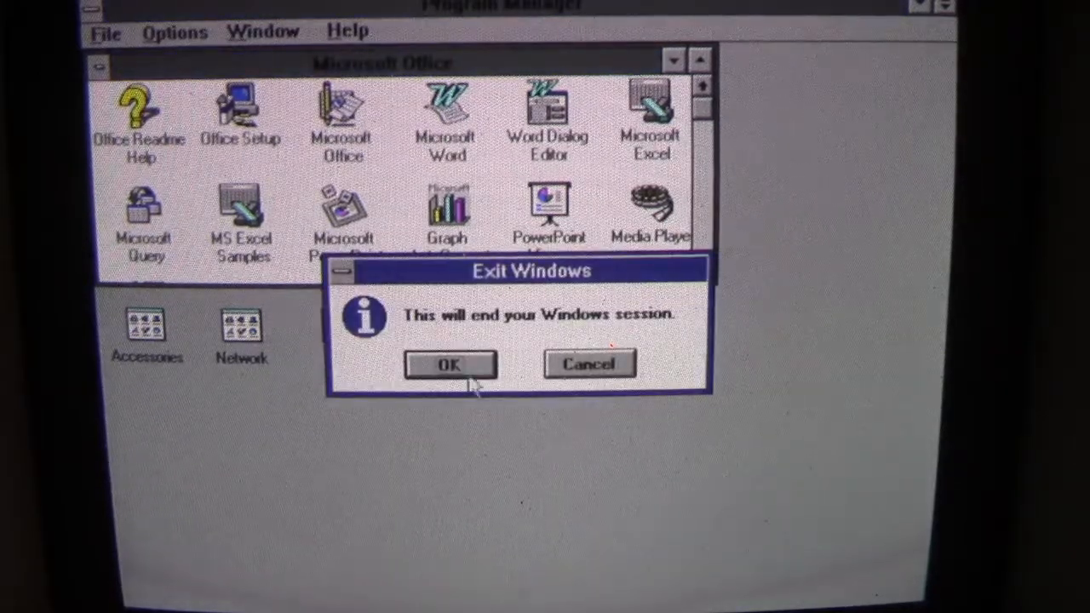
{"action": "left_click", "coordinate": [589, 364]}
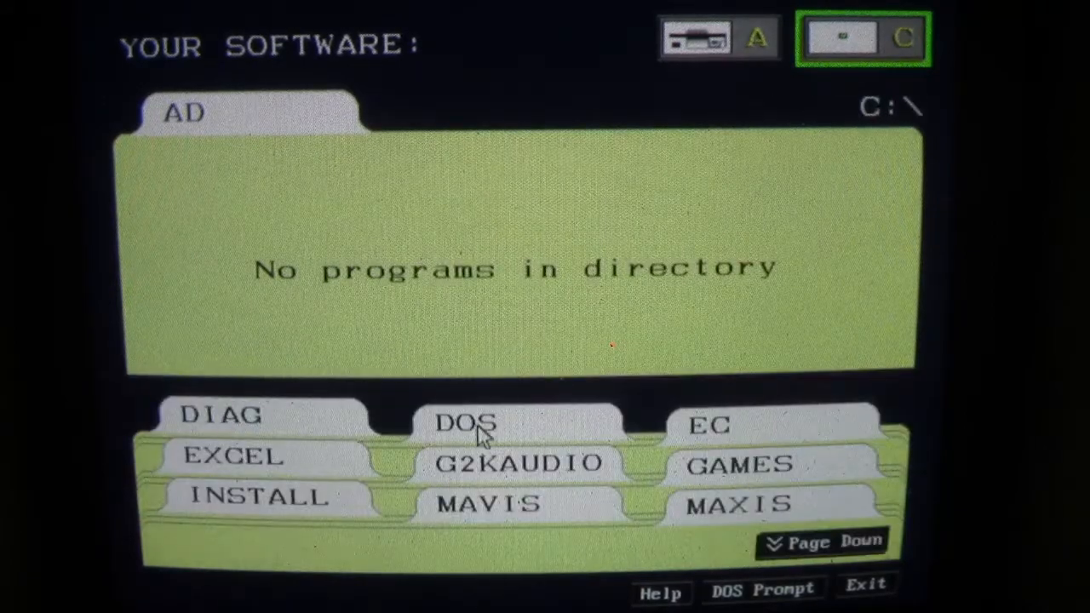
{"action": "mouse_move", "coordinate": [225, 429]}
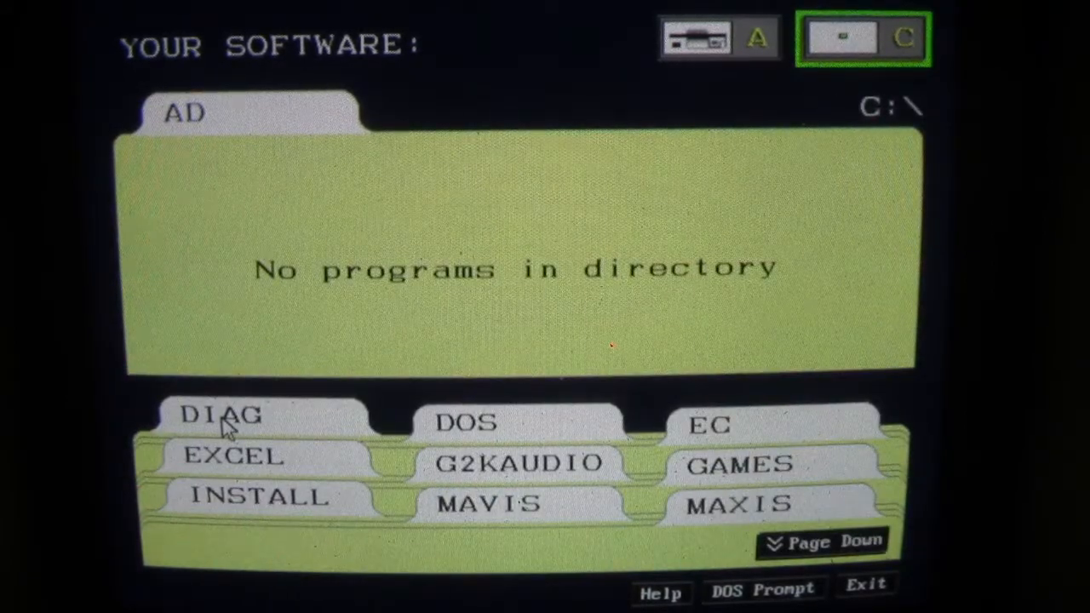